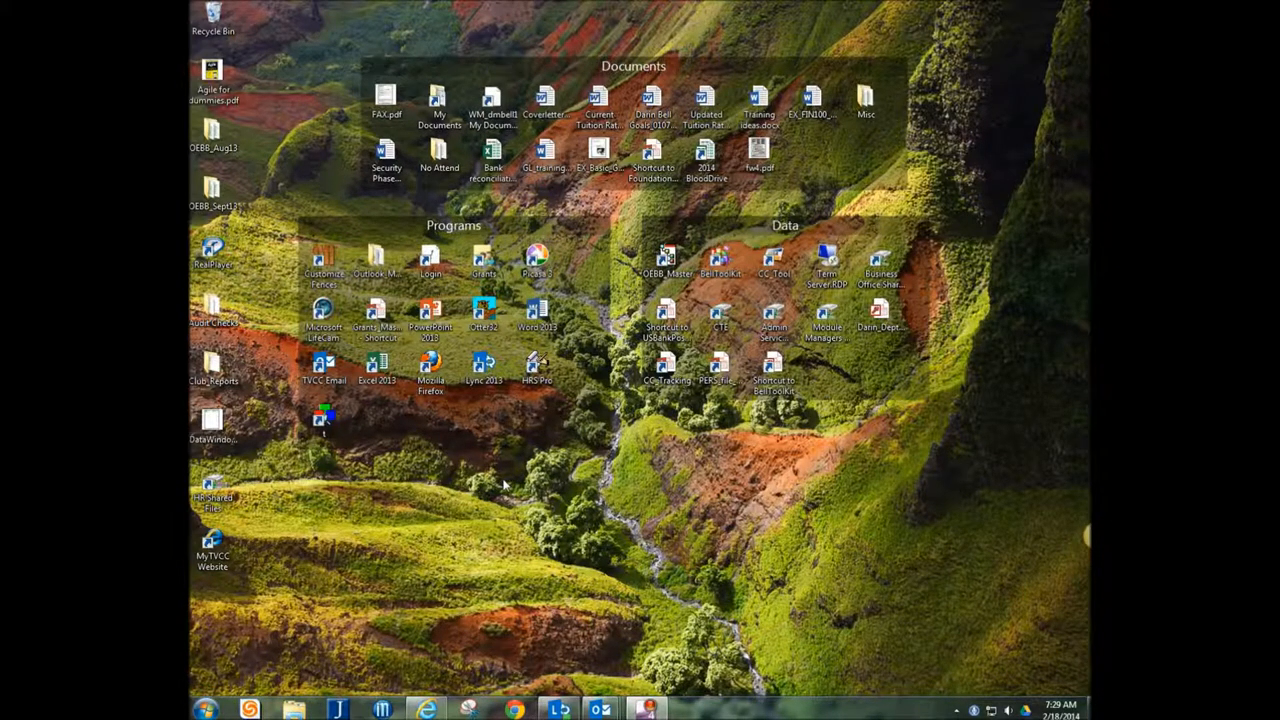
pyautogui.moveTo(520, 496)
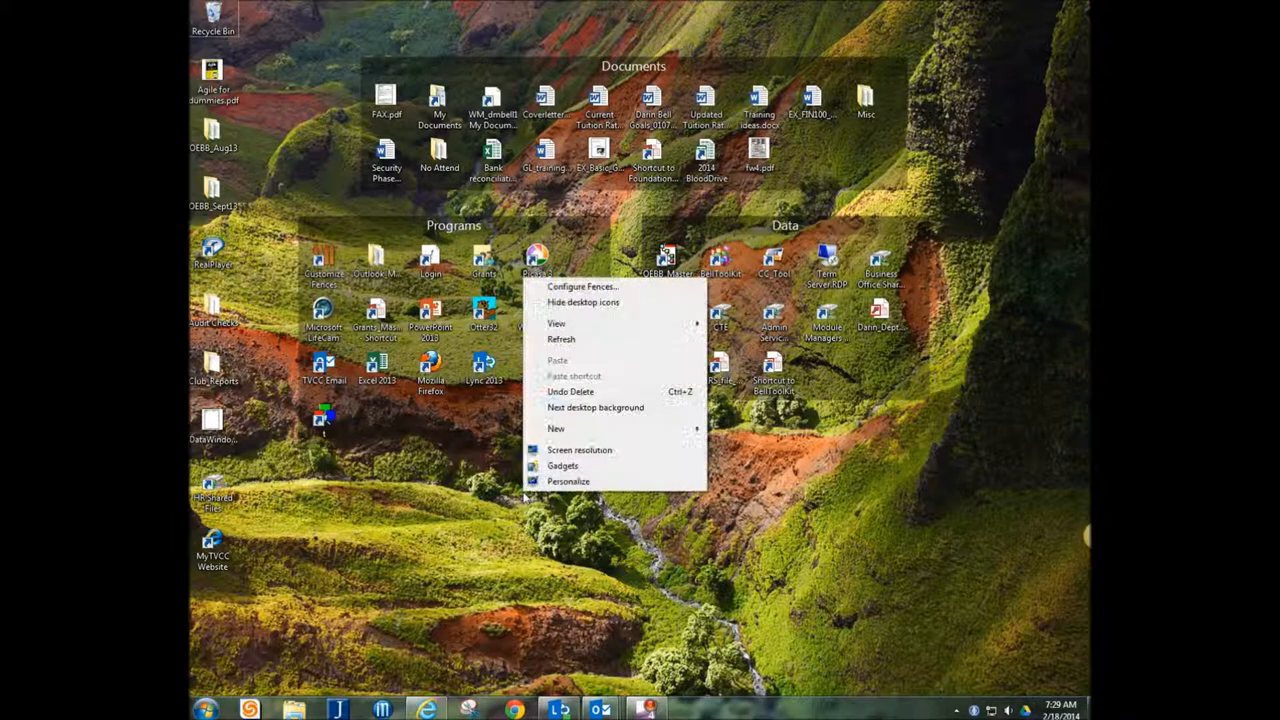
pyautogui.moveTo(672, 434)
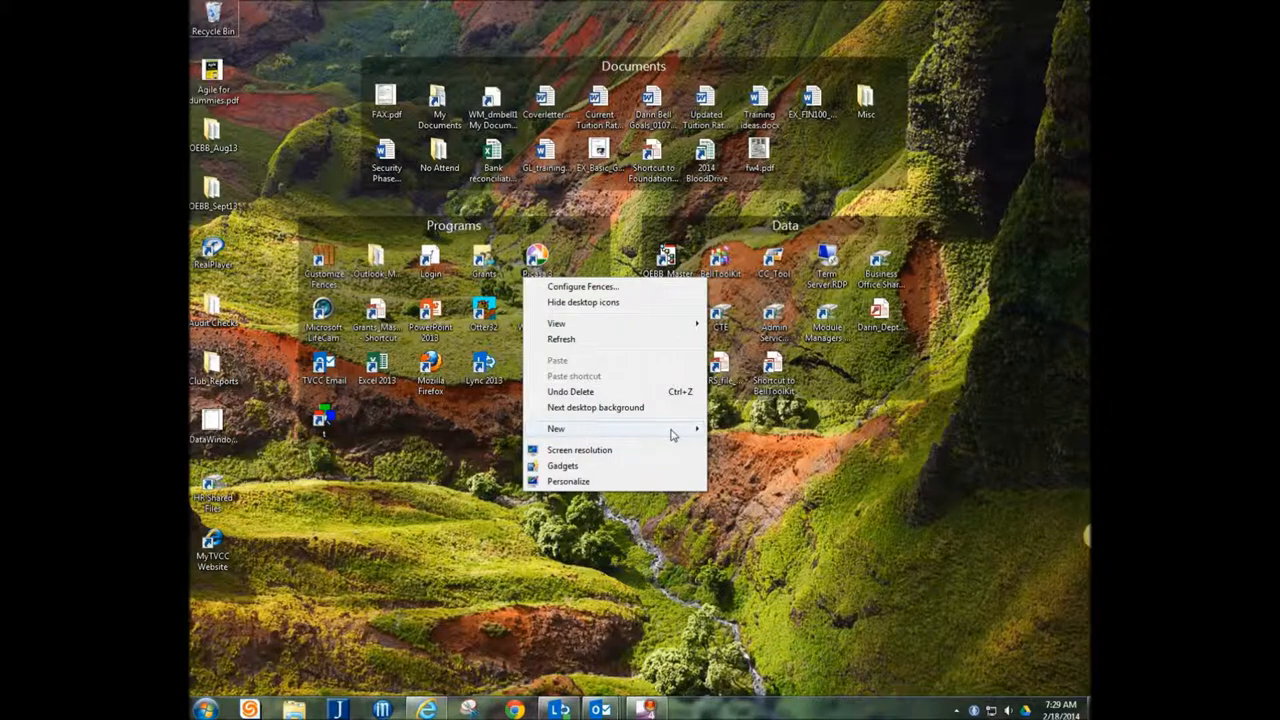
# Create a new folder named Webpage and drag it to the bottom of the desktop's left icon column
pyautogui.click(556, 428)
pyautogui.write('Webpage')
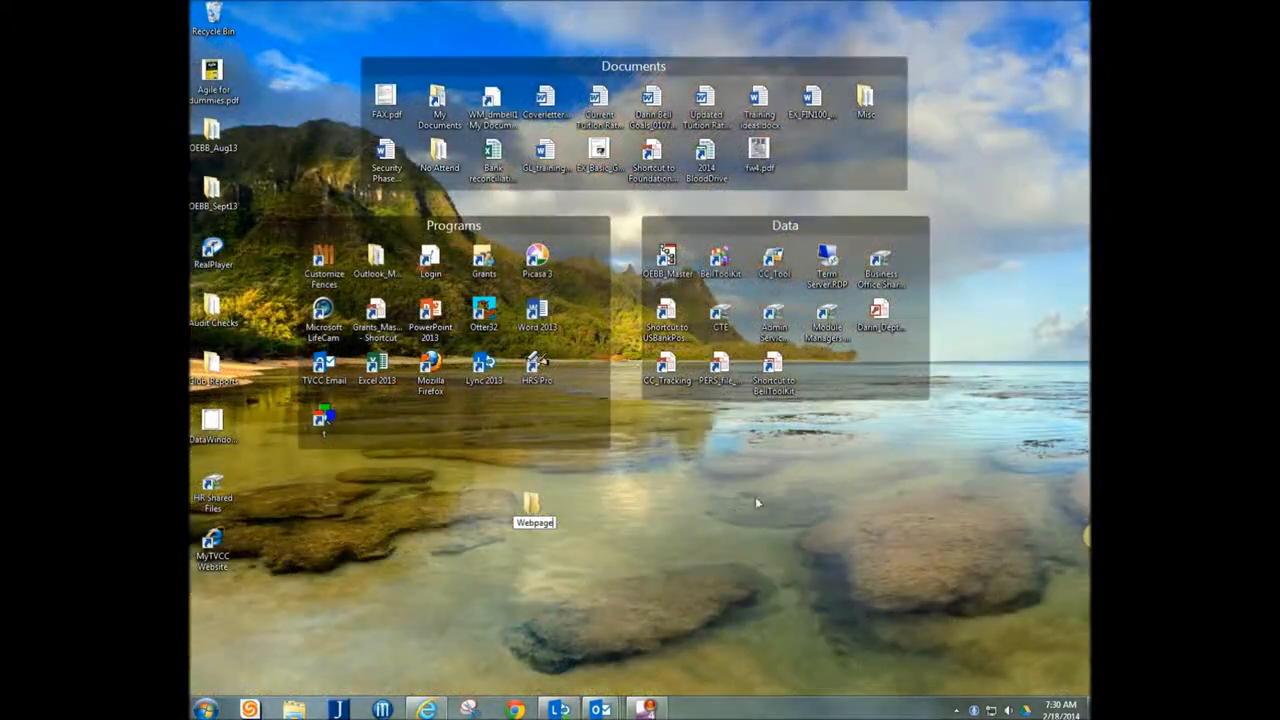
pyautogui.moveTo(532, 504); pyautogui.dragTo(212, 600)
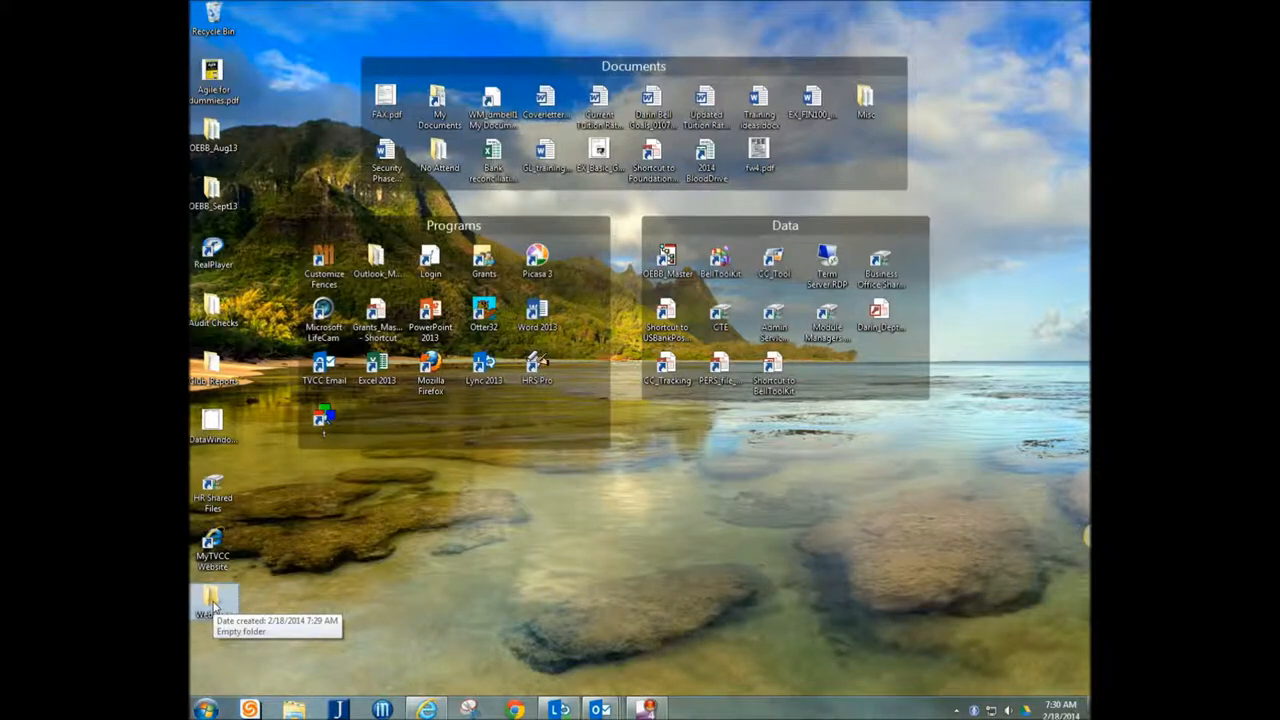
pyautogui.moveTo(430, 582)
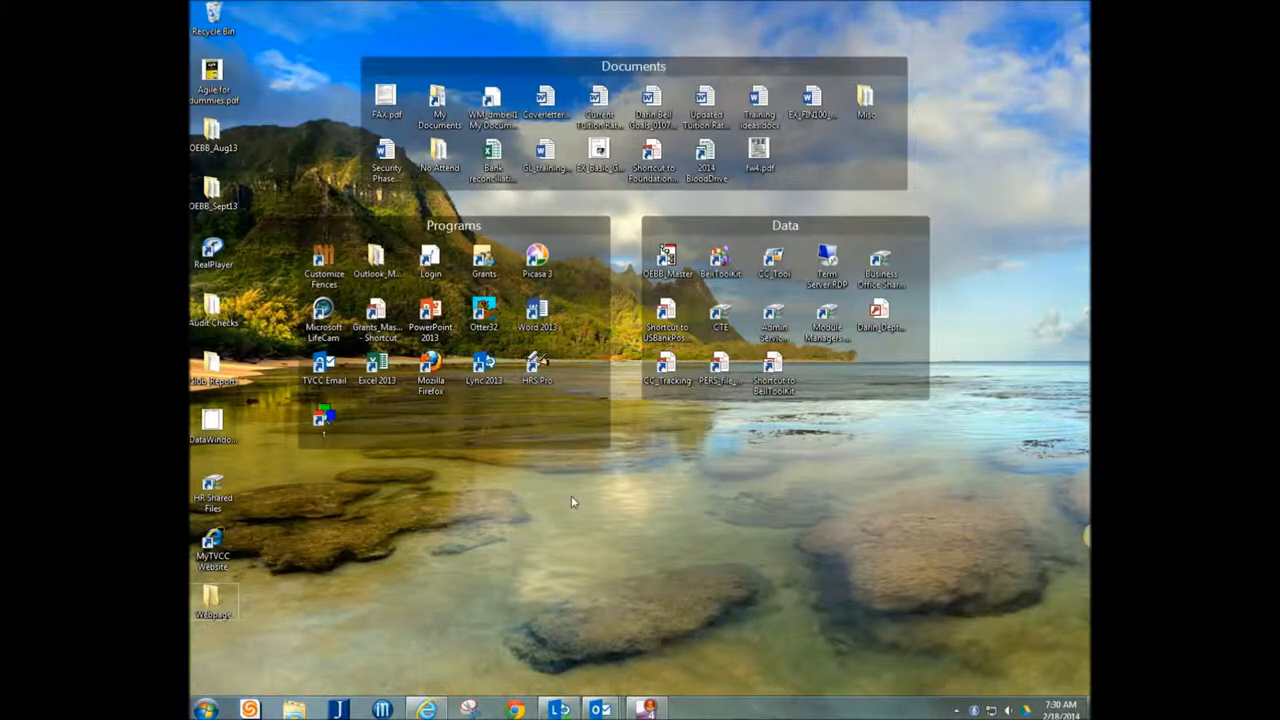
# Create a new text document named index from the desktop's New menu for the Webpage folder
pyautogui.rightClick(572, 500)
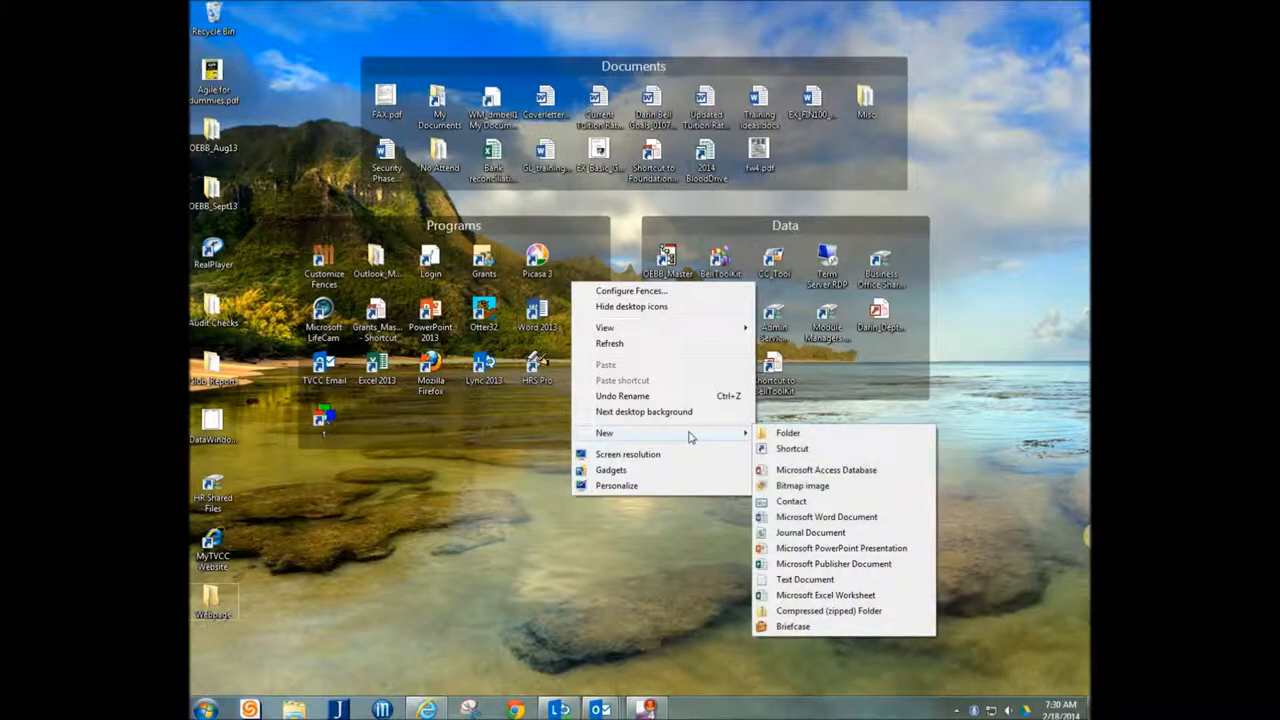
pyautogui.moveTo(800, 522)
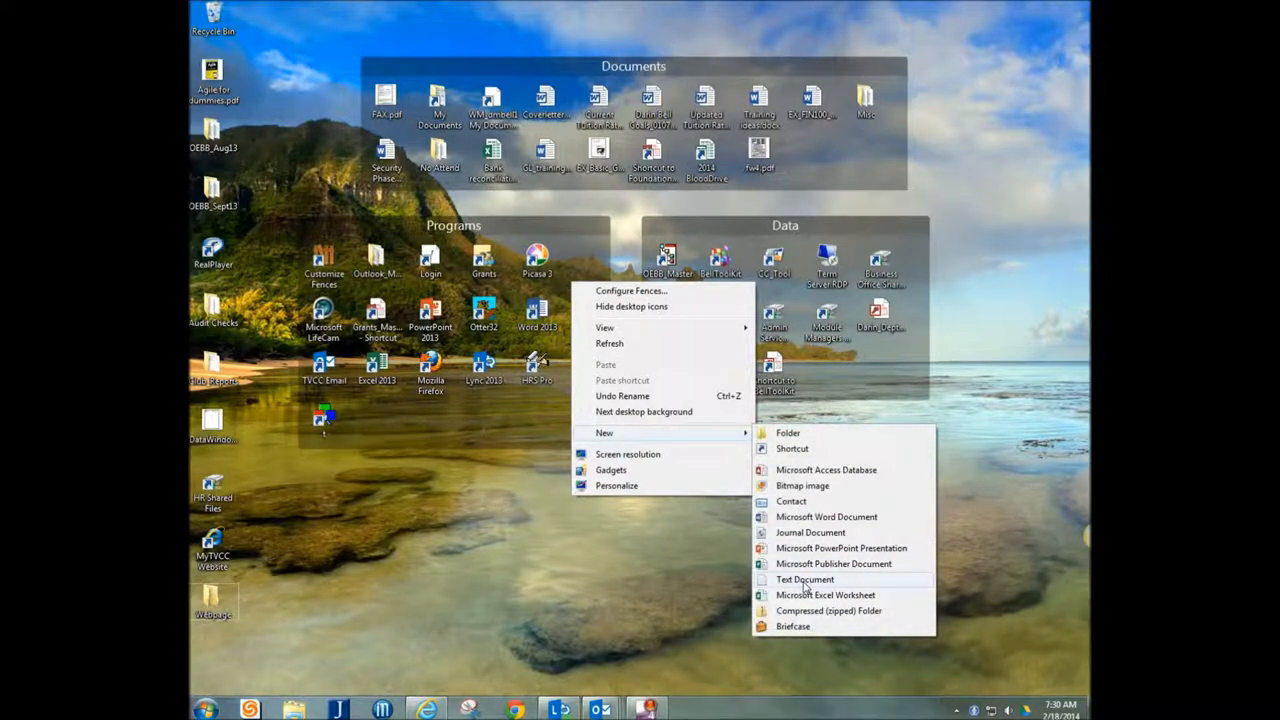
pyautogui.click(804, 580)
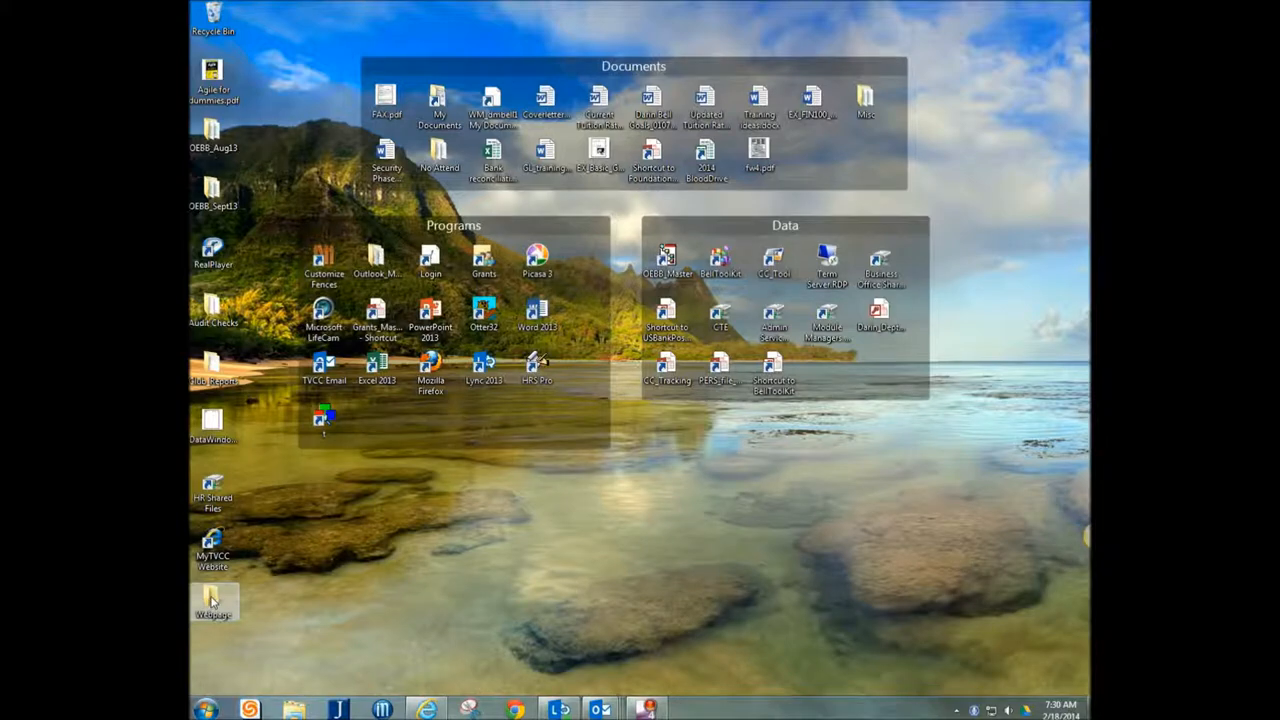
# Open the Webpage folder and select the index.txt file listed inside it
pyautogui.doubleClick(212, 600)
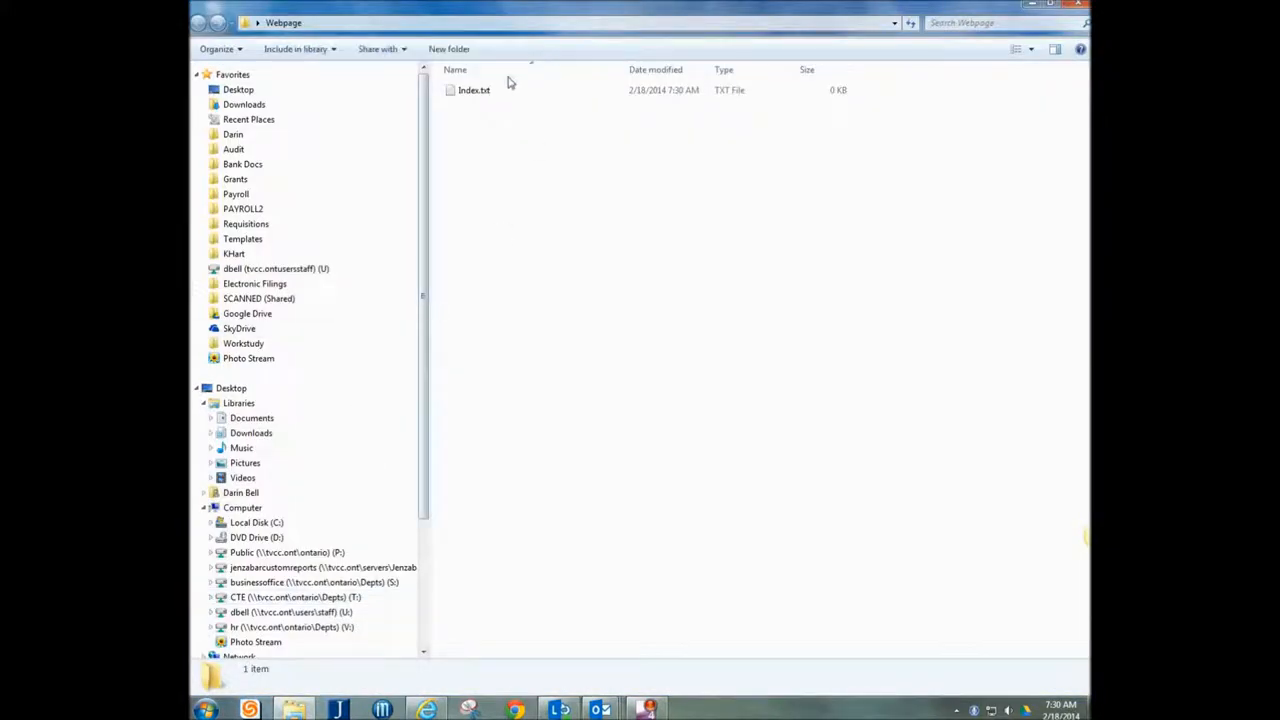
pyautogui.click(474, 90)
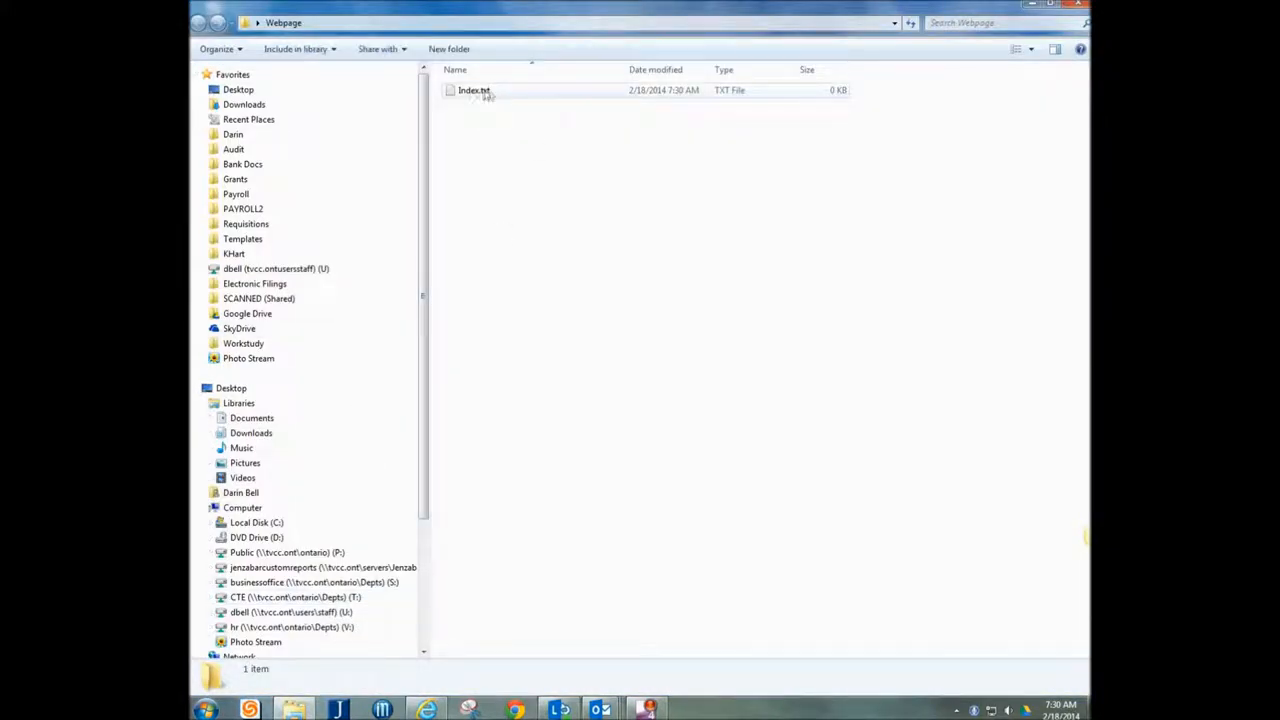
pyautogui.click(474, 90)
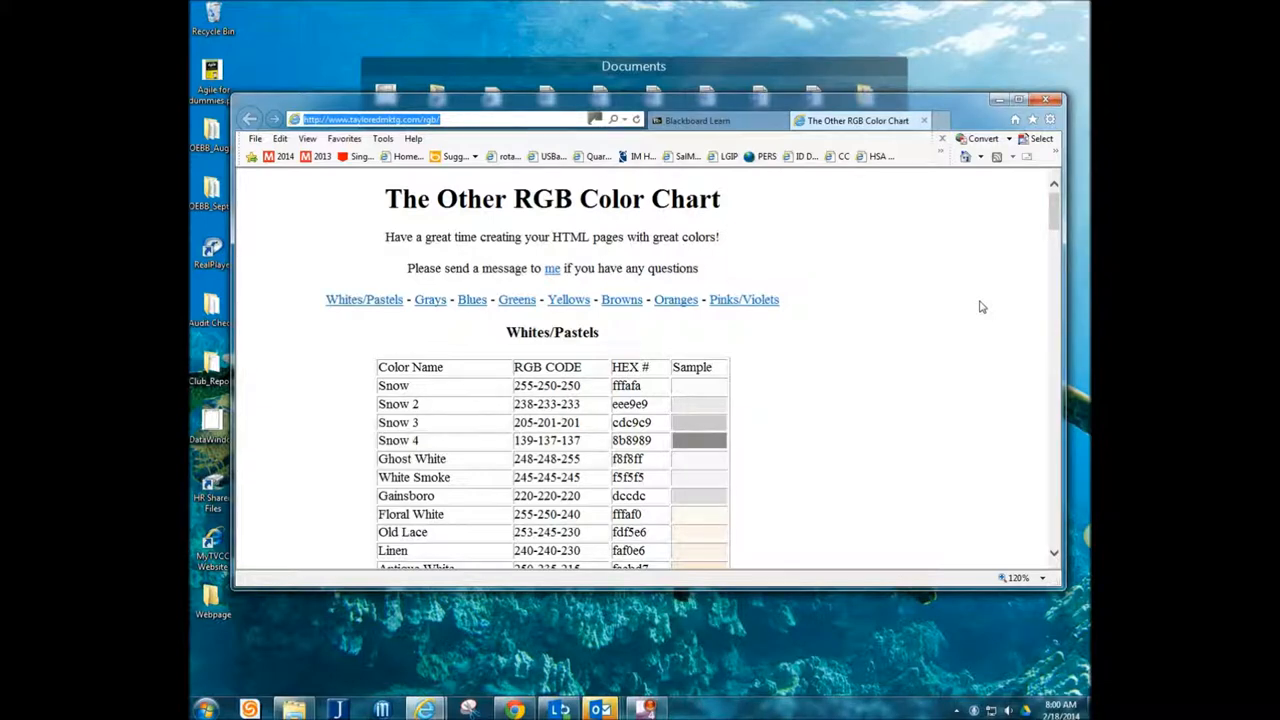
pyautogui.moveTo(800, 394)
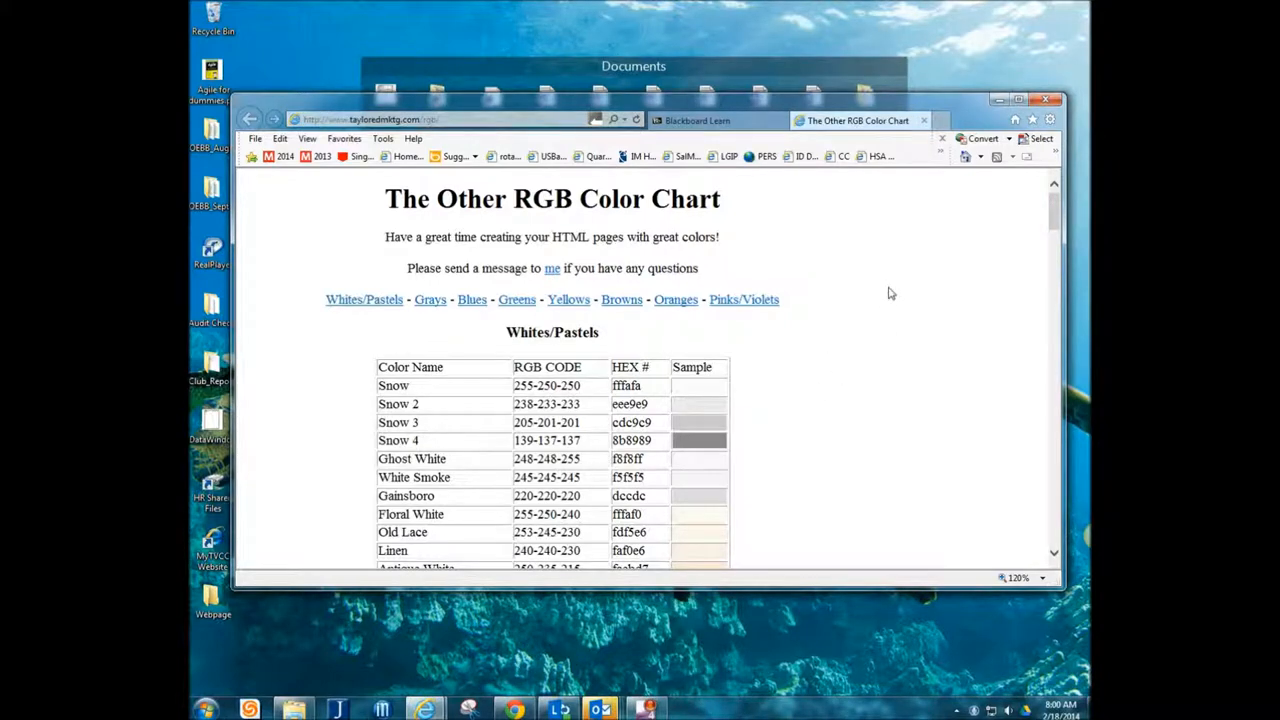
# Scroll the RGB chart past Blue's 0000ff and select Black's hex code 000000 in the Grays section
pyautogui.scroll(-3)
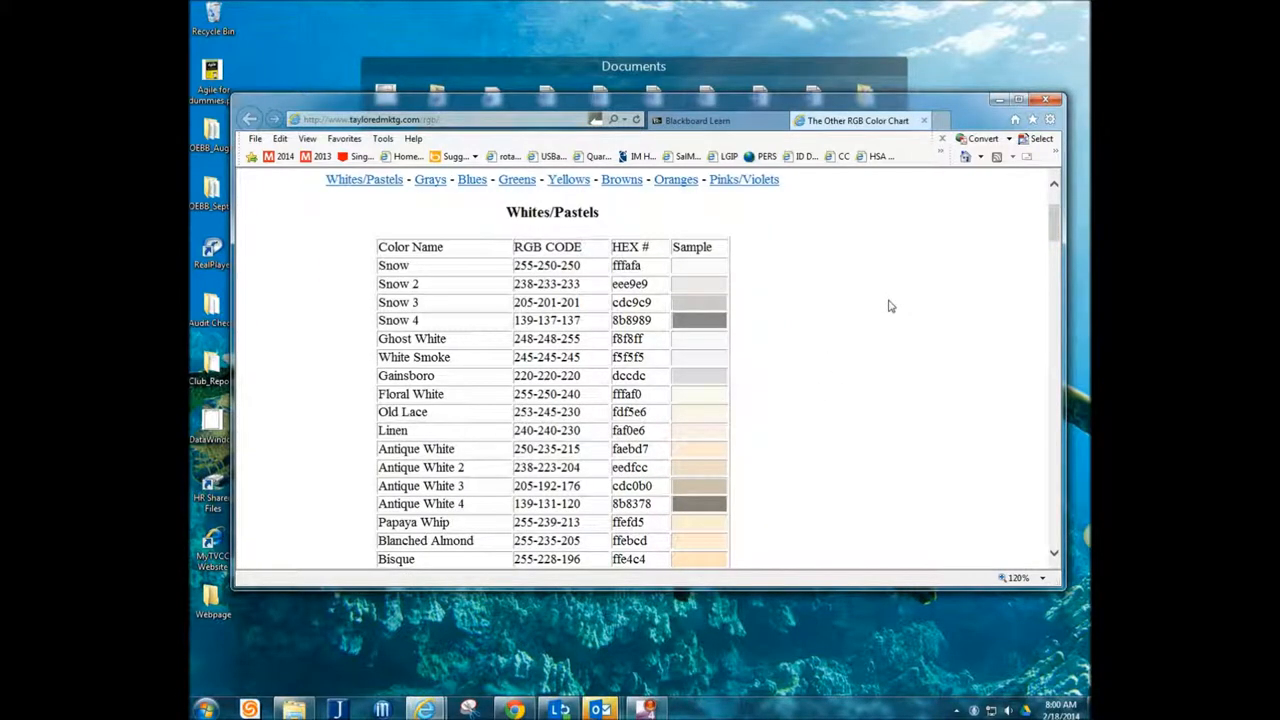
pyautogui.scroll(-3)
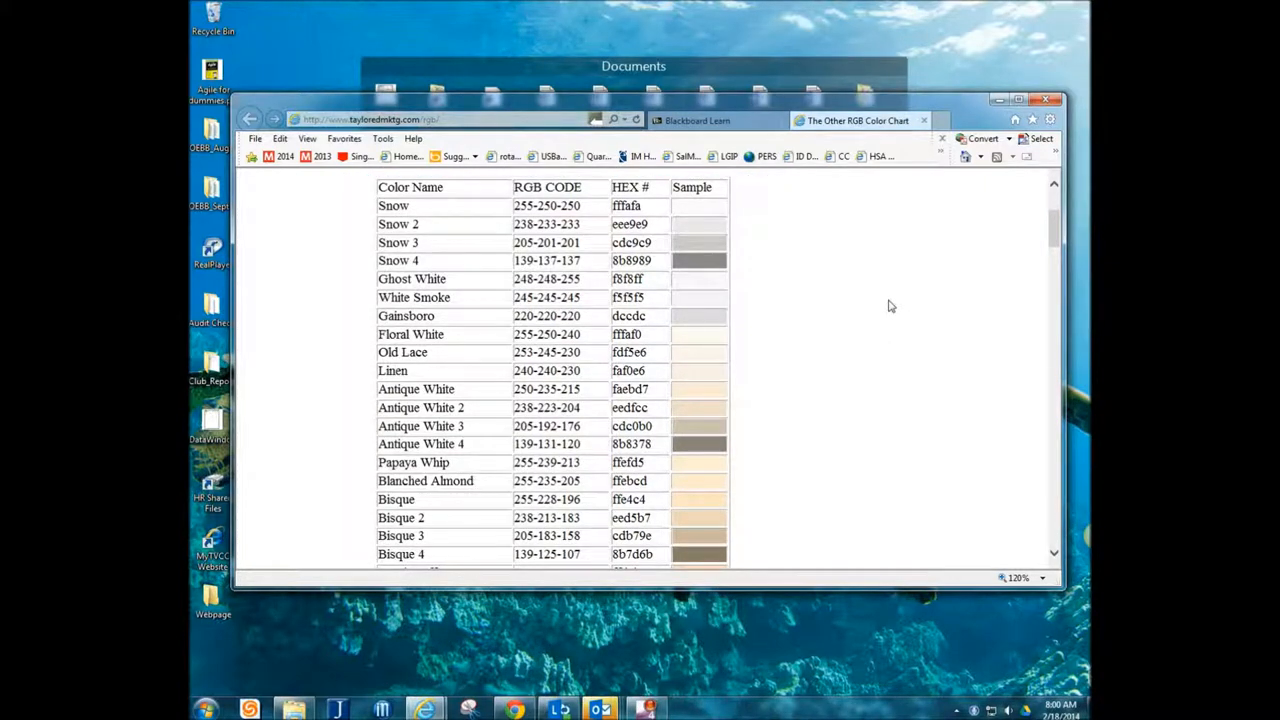
pyautogui.scroll(-3)
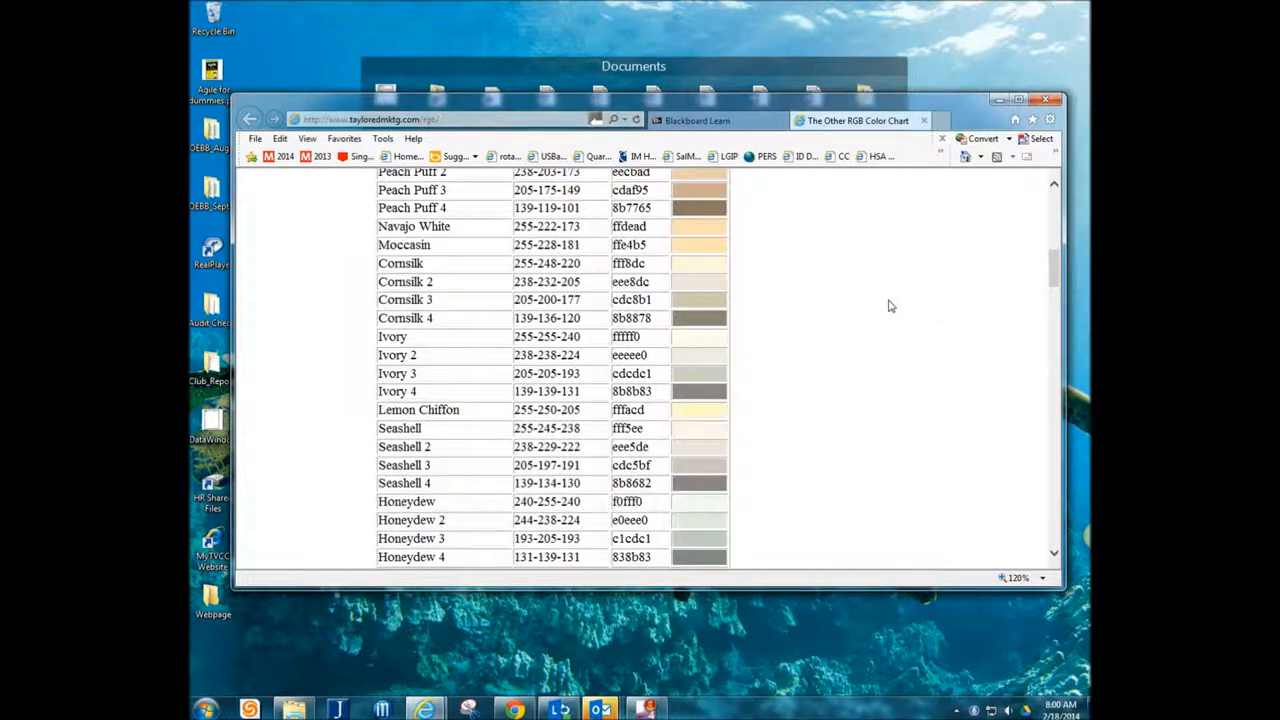
pyautogui.scroll(-3)
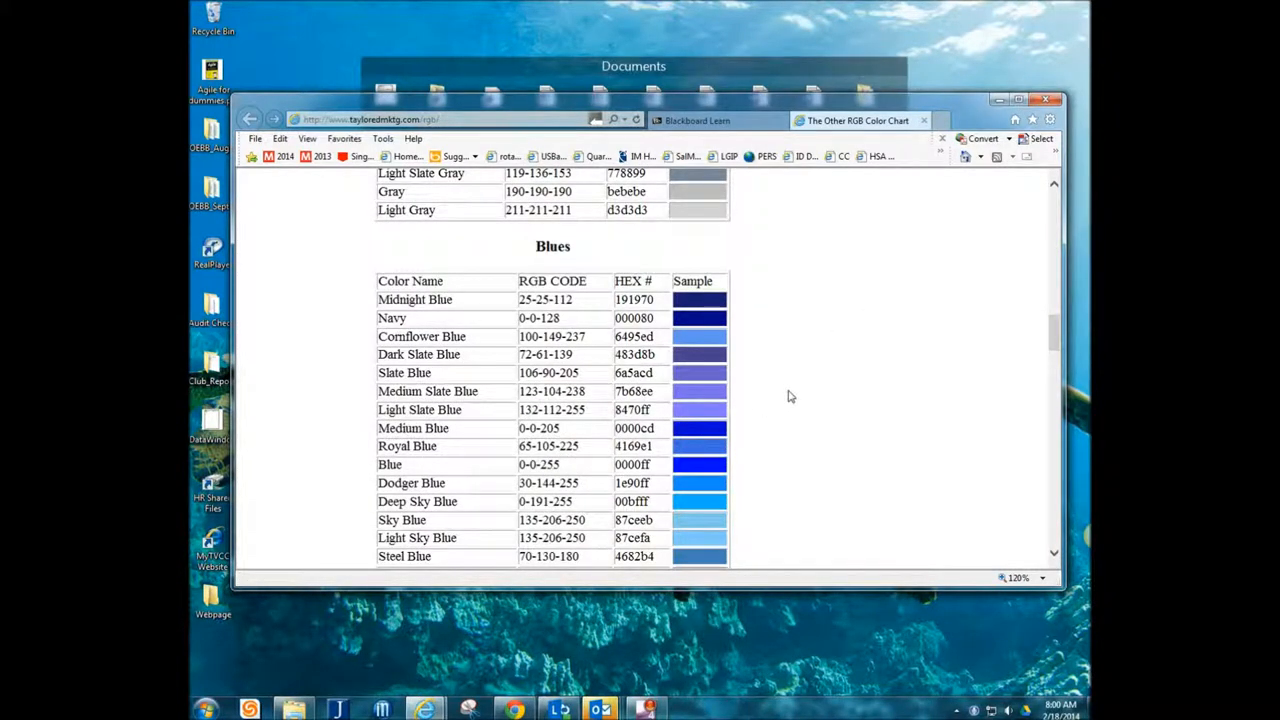
pyautogui.moveTo(658, 470)
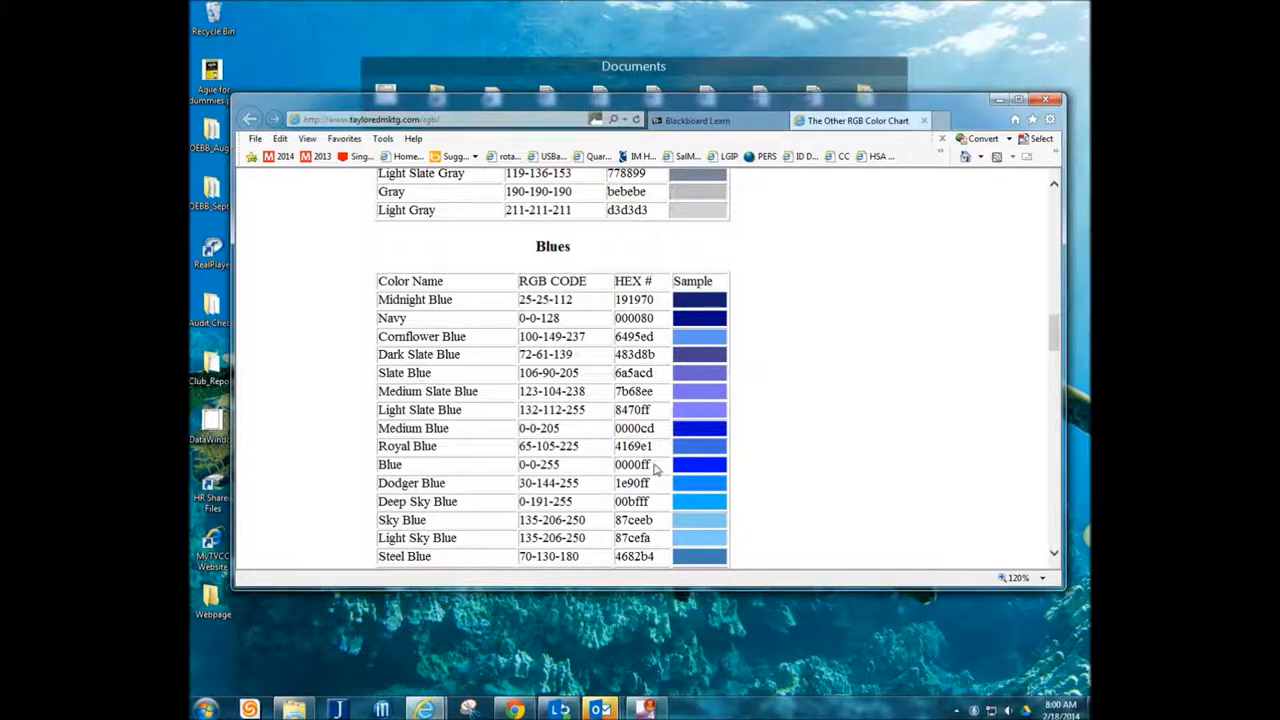
pyautogui.doubleClick(632, 464)
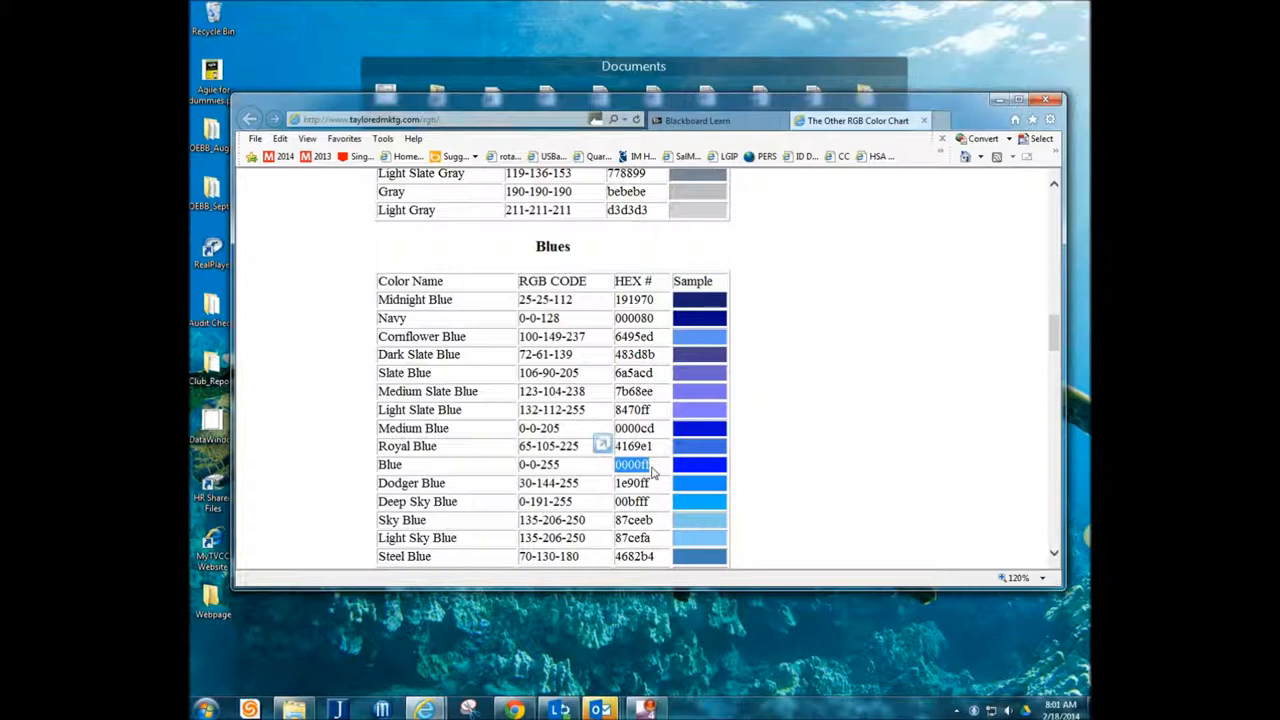
pyautogui.moveTo(736, 456)
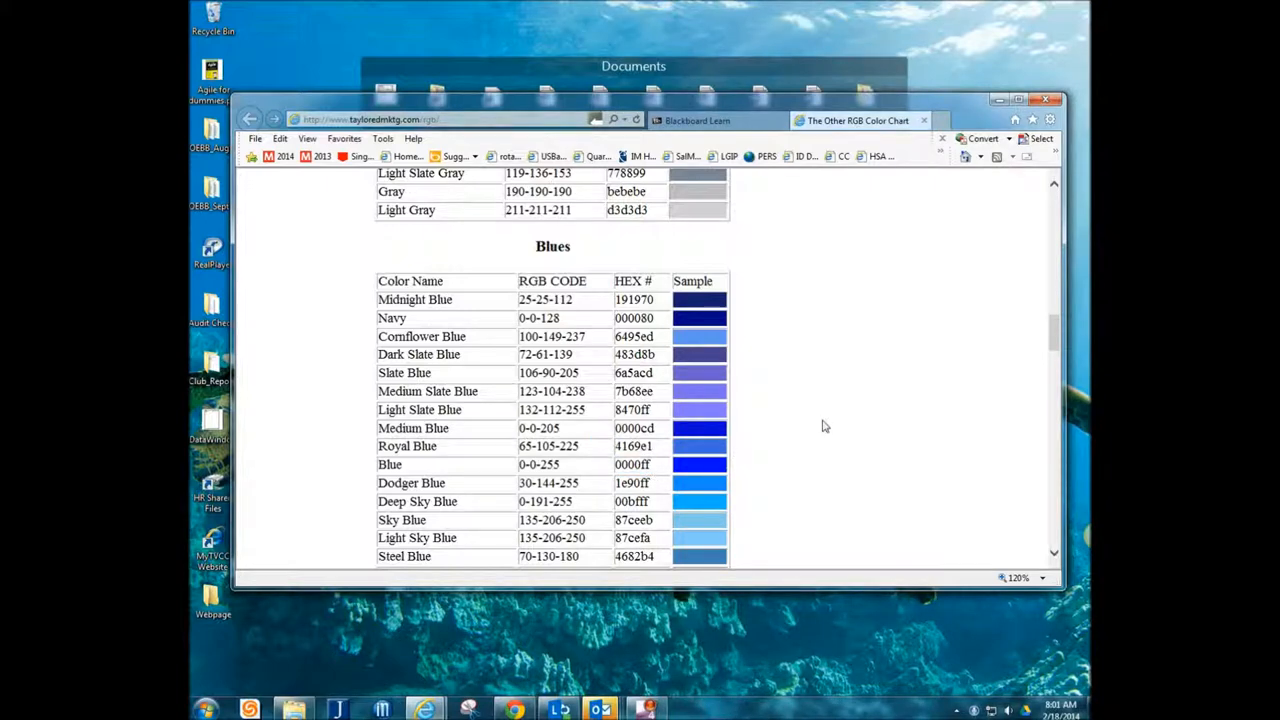
pyautogui.scroll(-3)
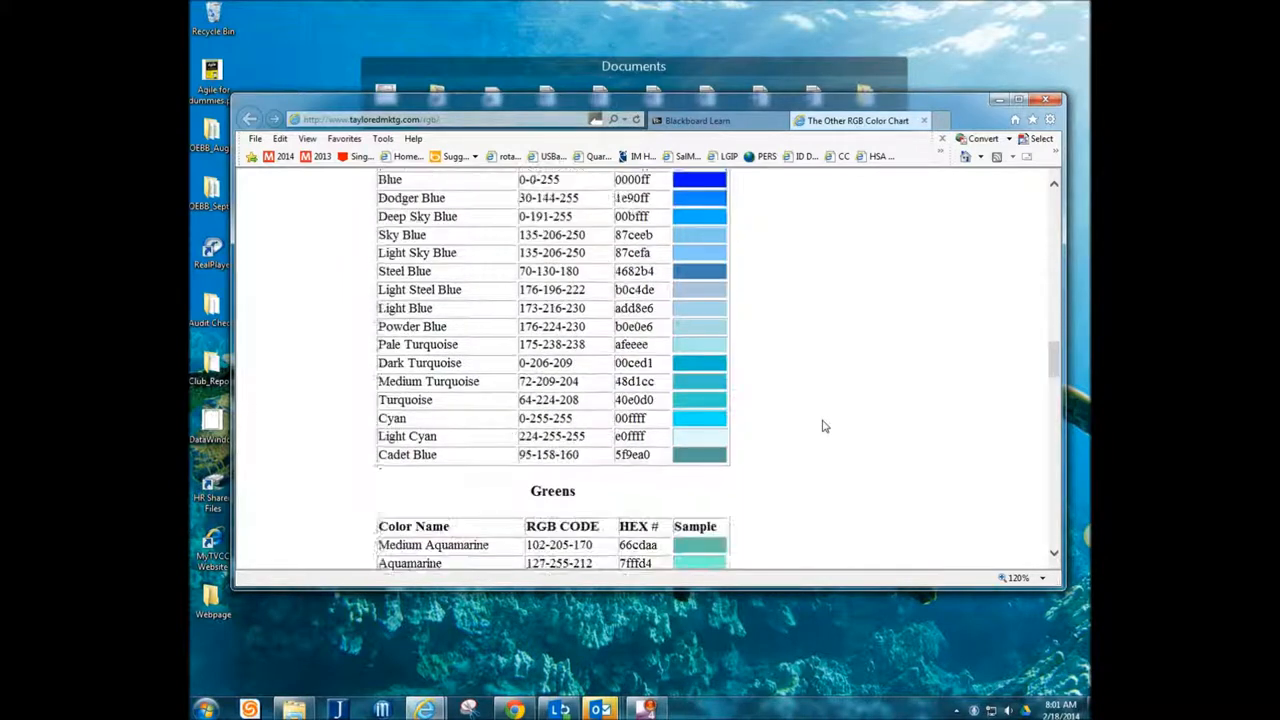
pyautogui.scroll(-3)
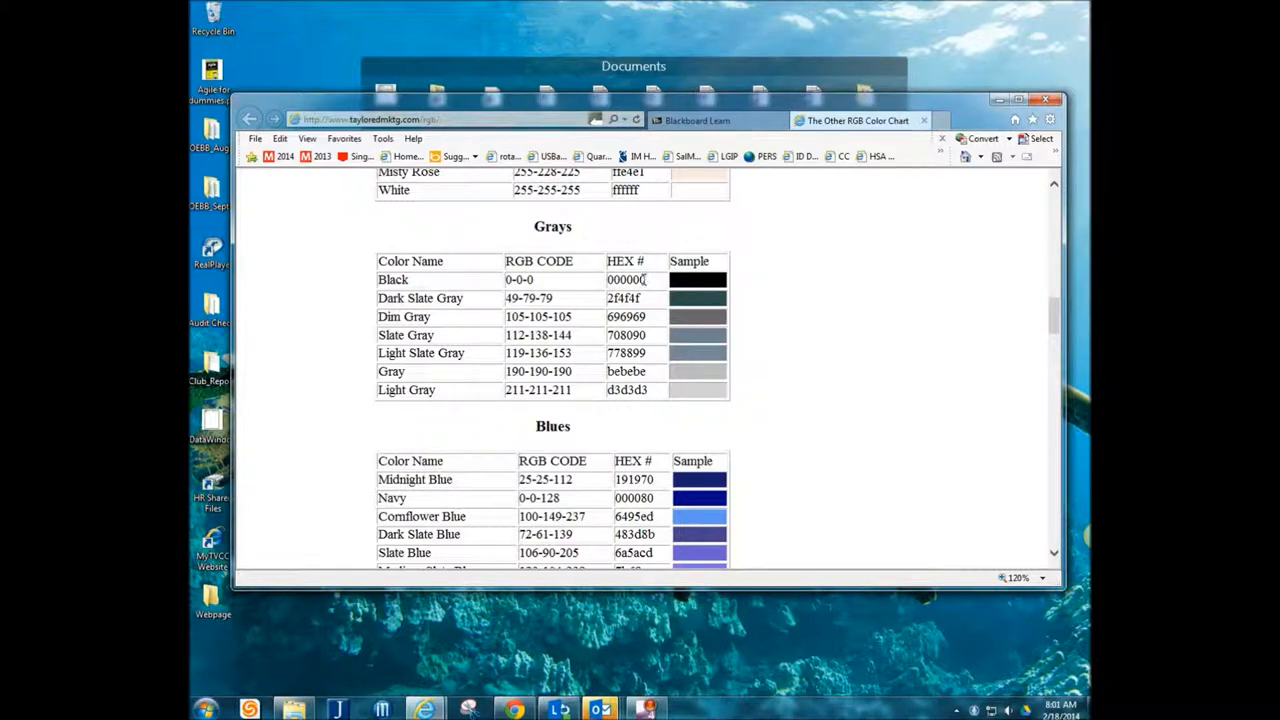
pyautogui.doubleClick(626, 280)
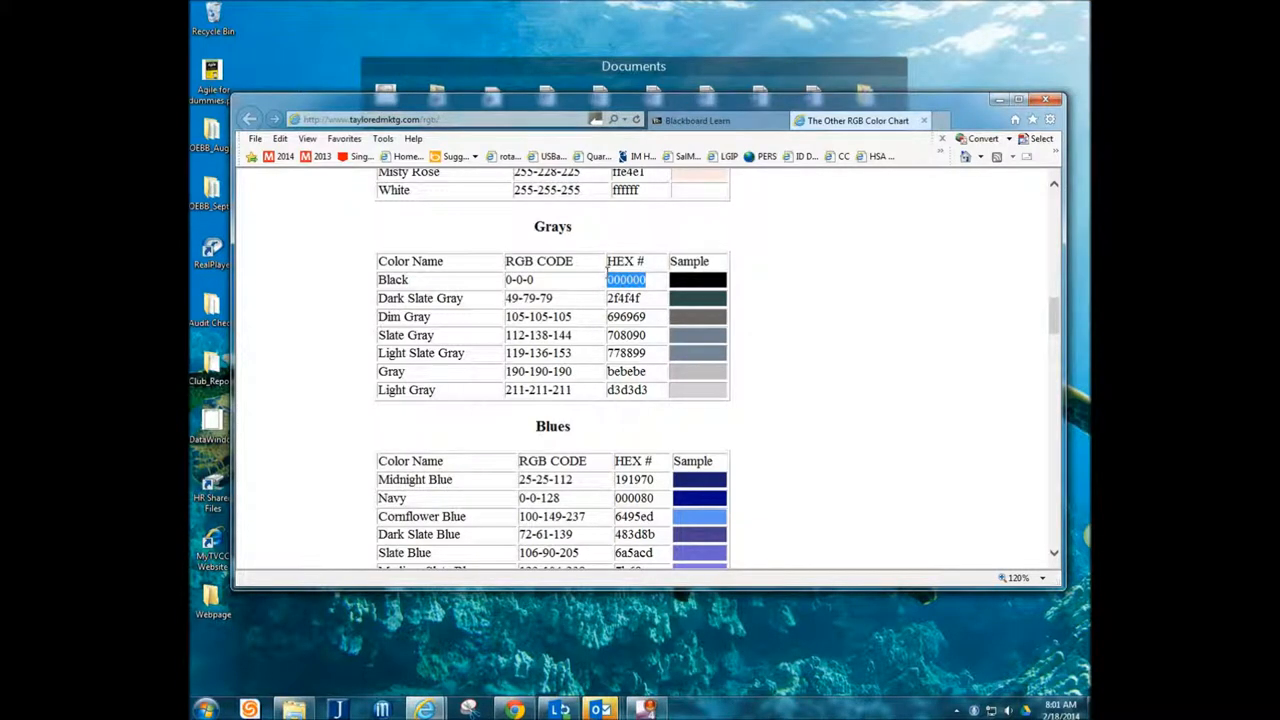
pyautogui.moveTo(814, 308)
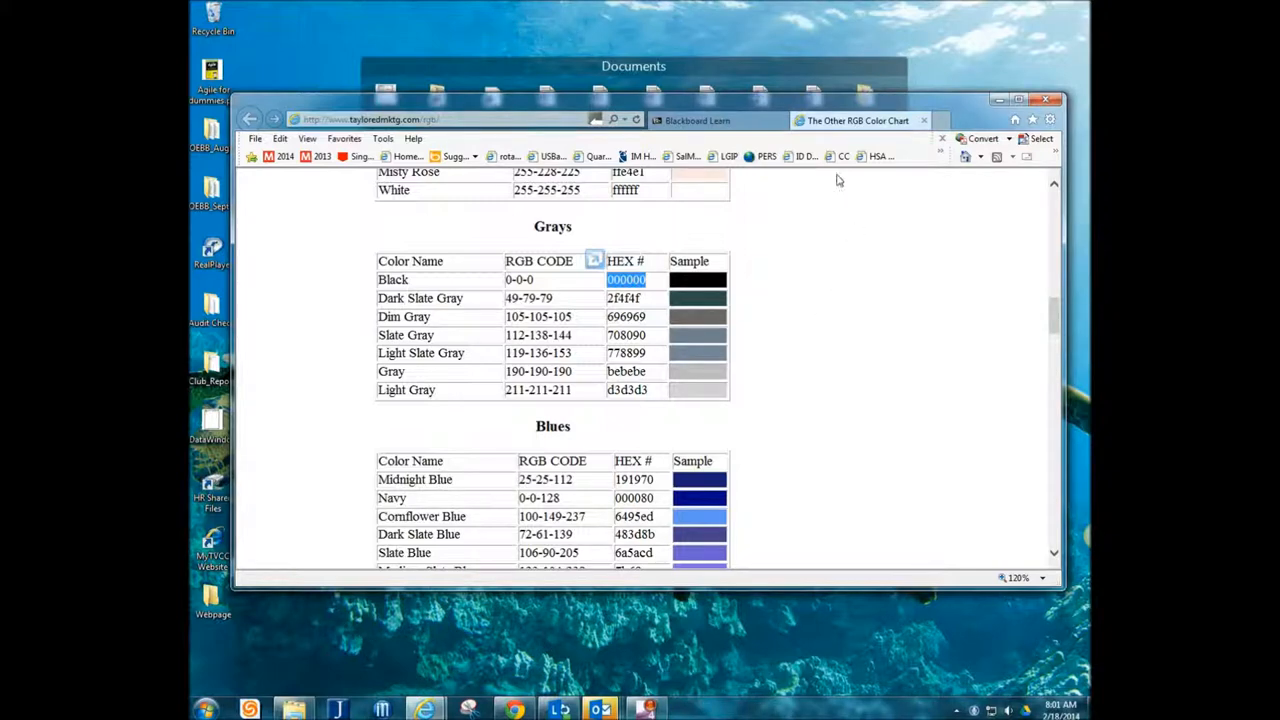
pyautogui.moveTo(736, 108)
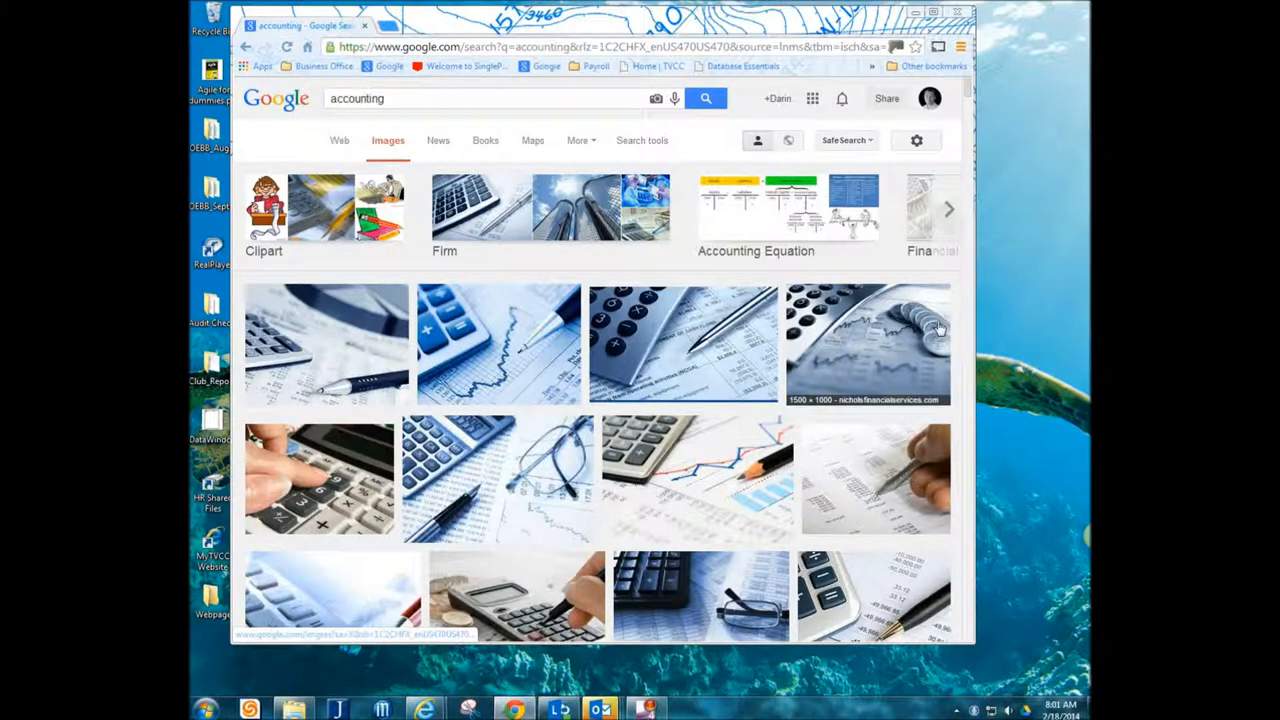
# Bring up the save options for the calculator-and-graph photo in the accounting results
pyautogui.rightClick(496, 344)
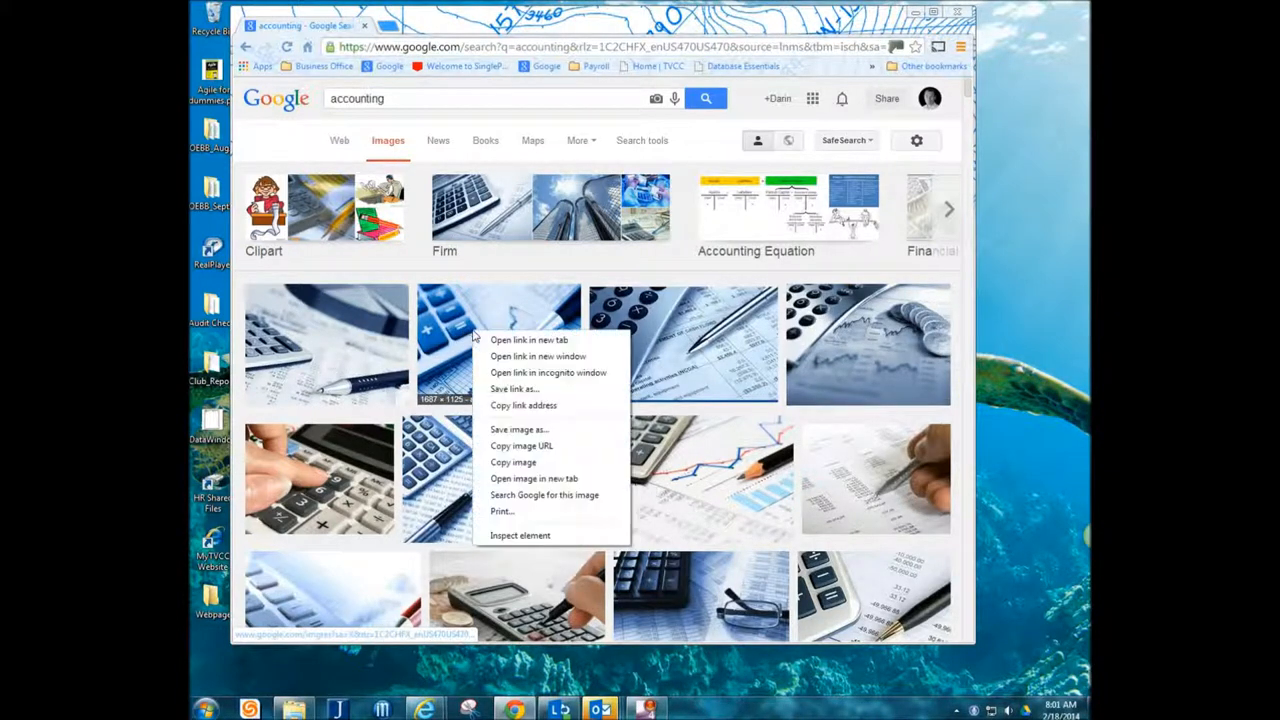
pyautogui.moveTo(516, 378)
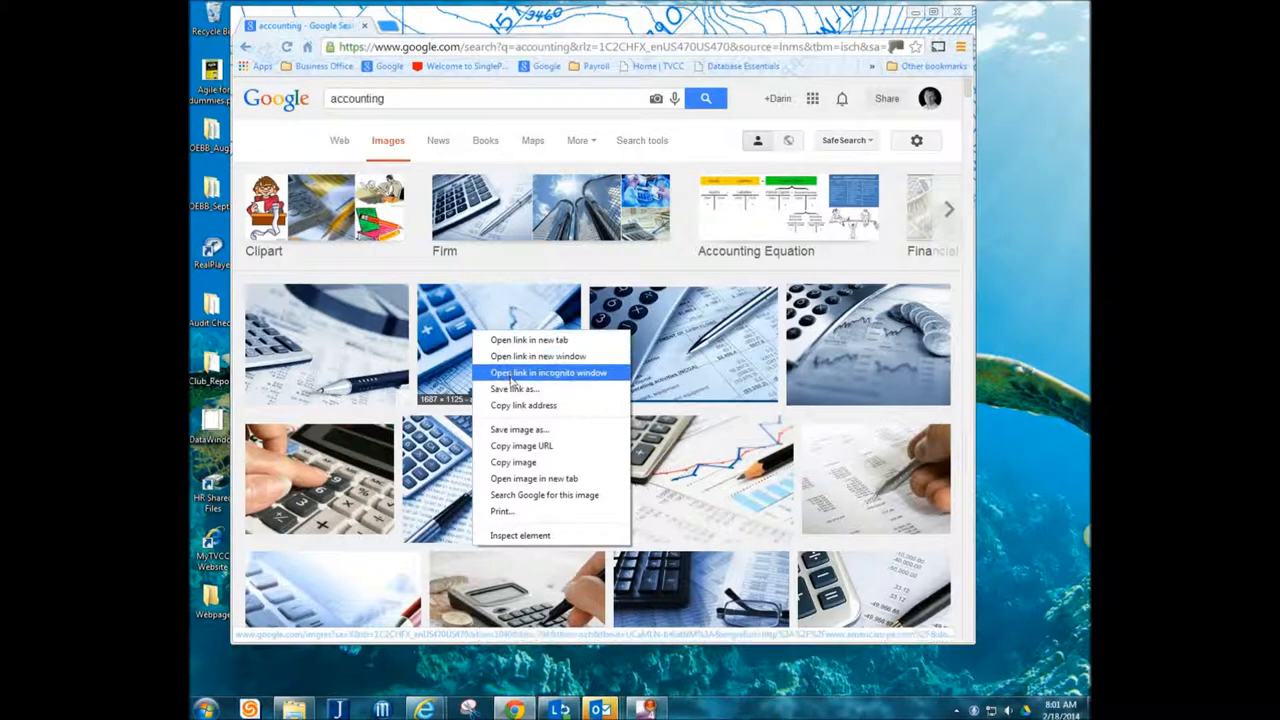
pyautogui.moveTo(520, 428)
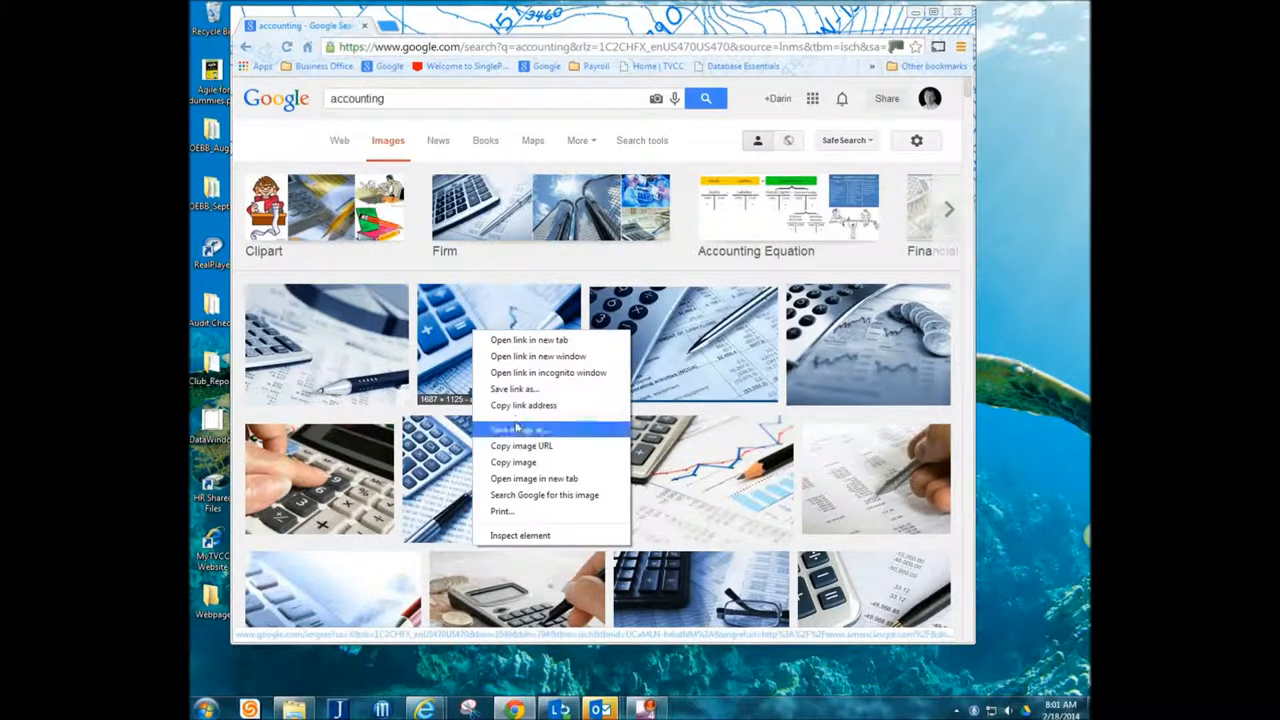
pyautogui.moveTo(518, 428)
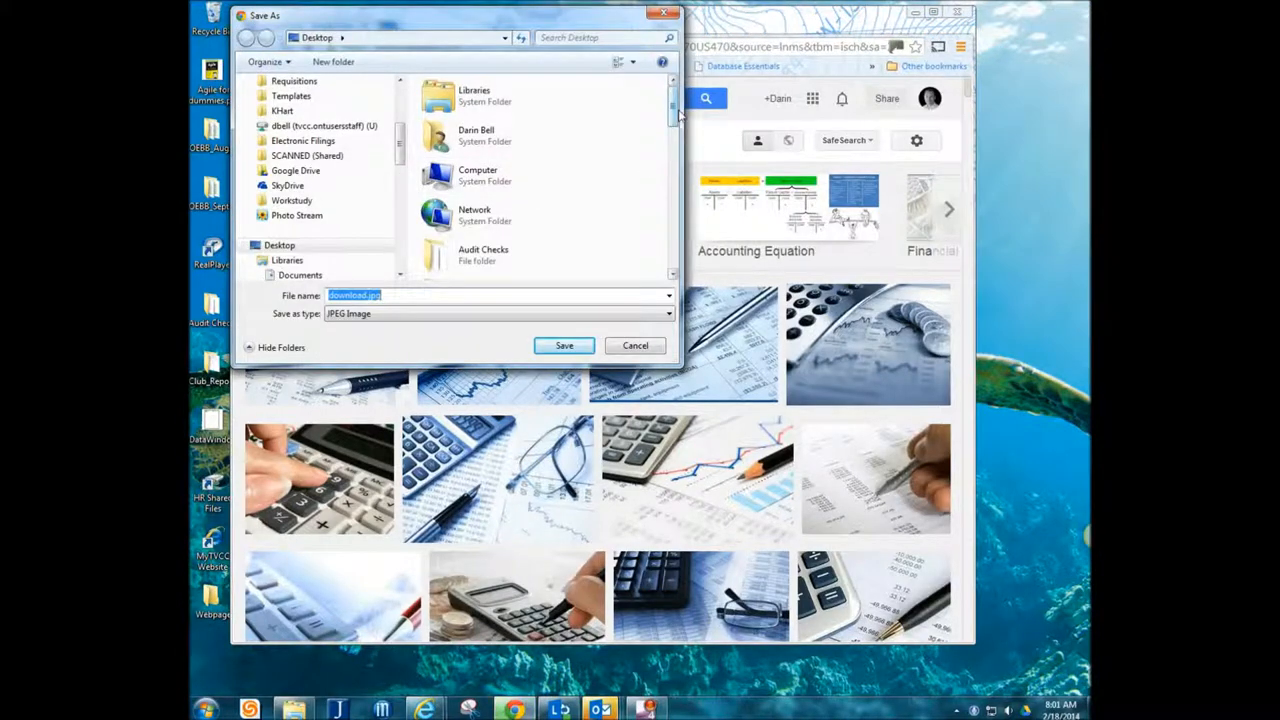
# Choose the desktop Webpage folder as the save location and save the photo there as a JPEG
pyautogui.scroll(-3)
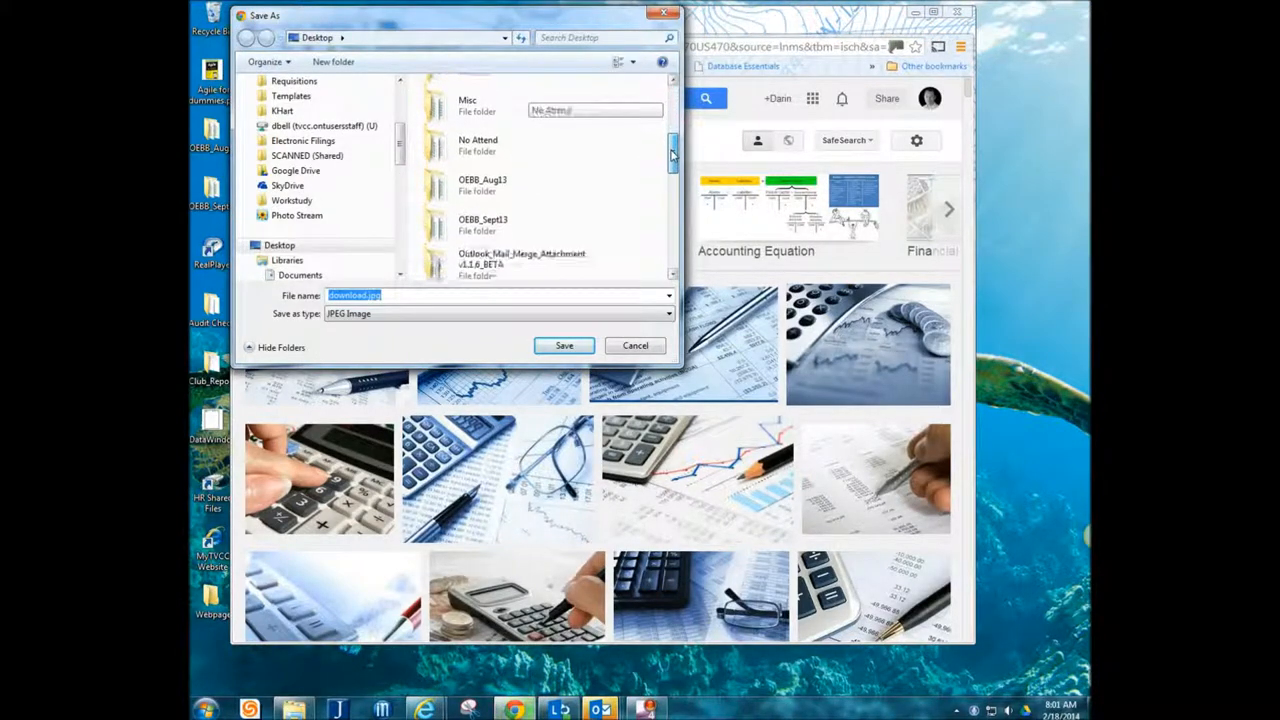
pyautogui.scroll(-3)
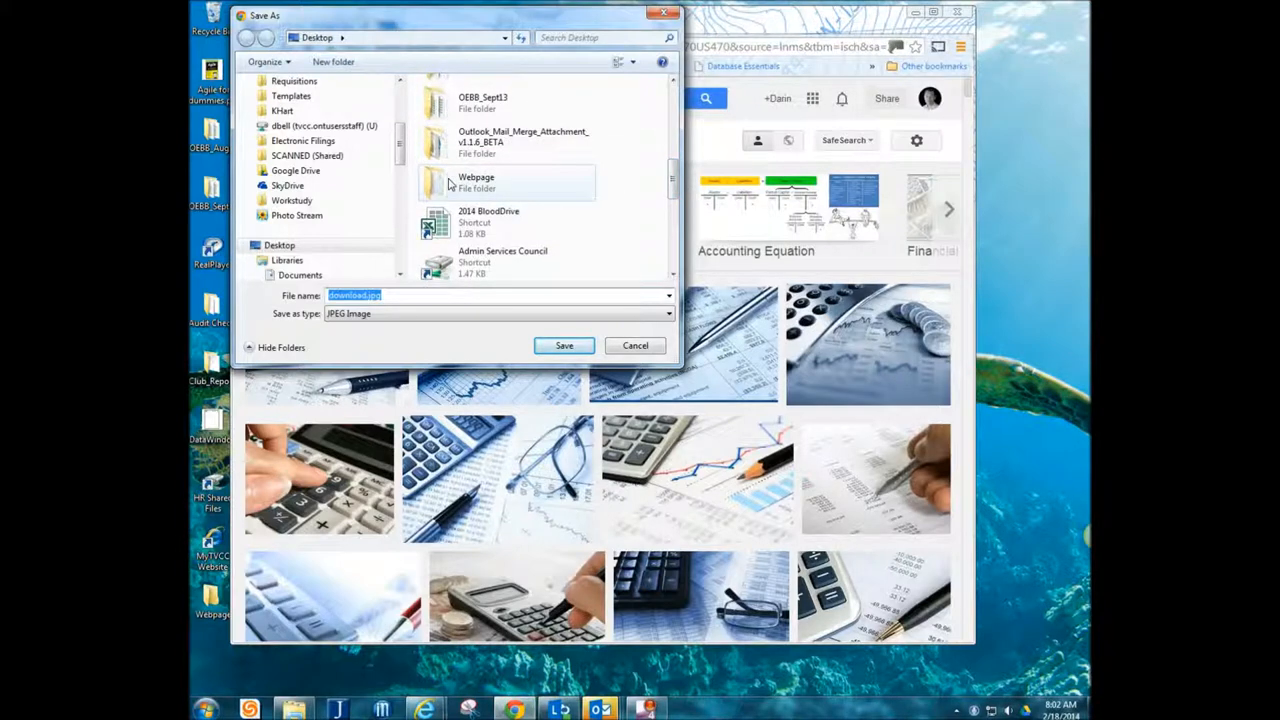
pyautogui.doubleClick(476, 182)
pyautogui.write('pict1')
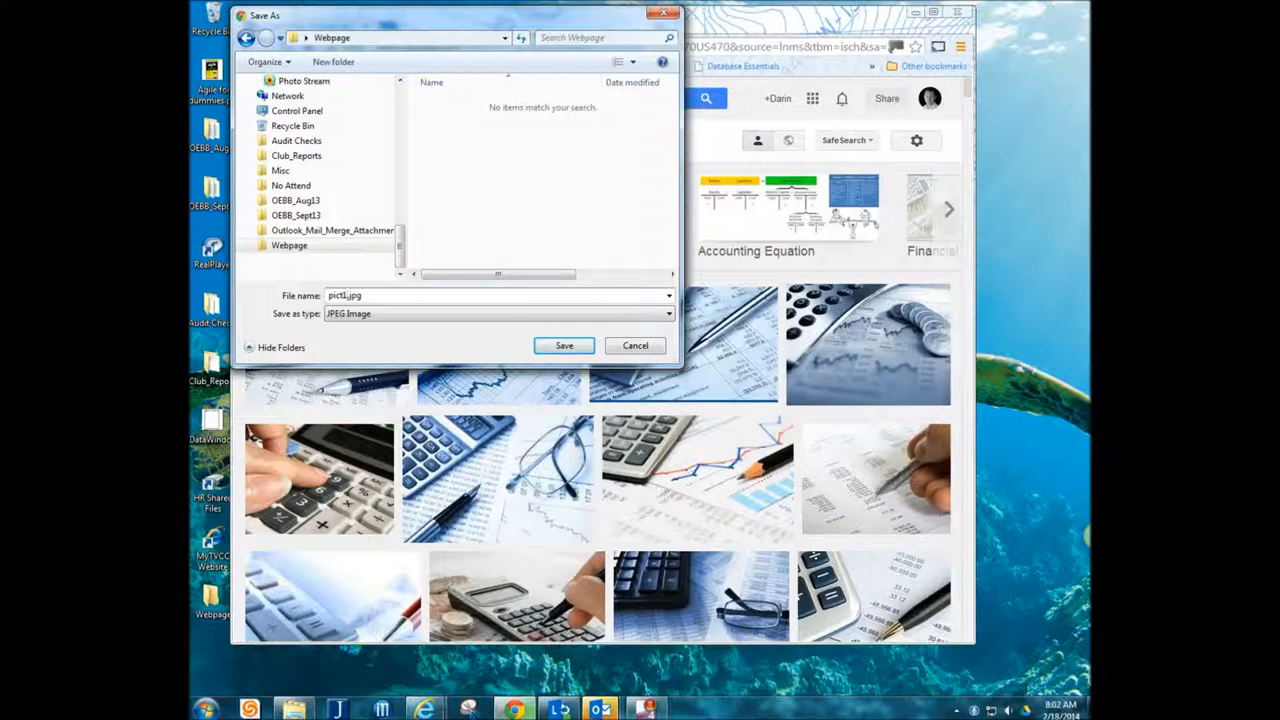
pyautogui.moveTo(564, 344)
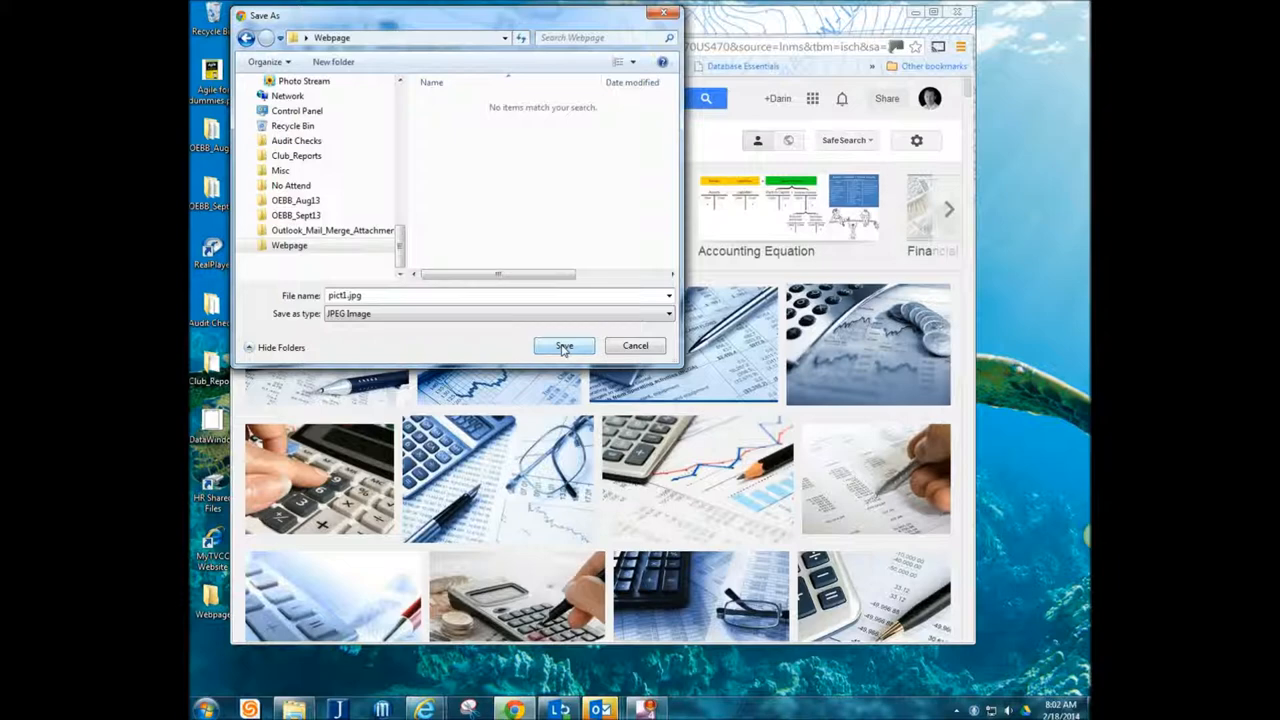
pyautogui.click(564, 344)
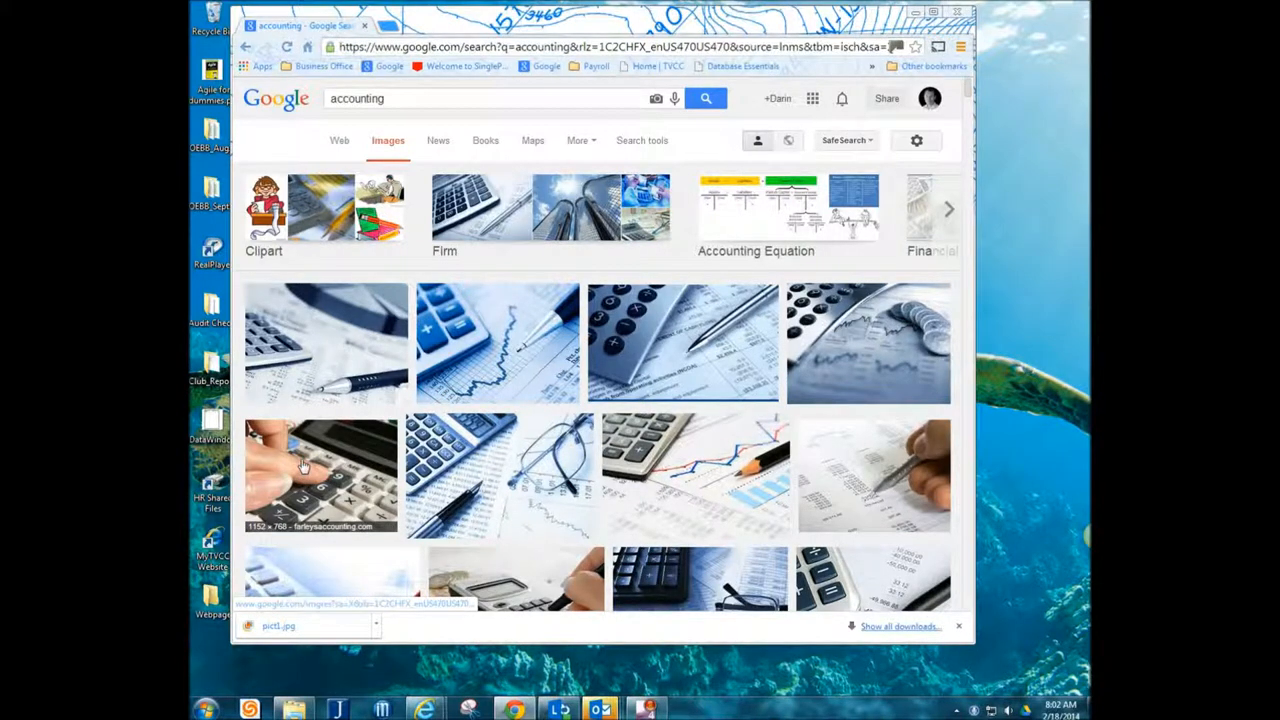
# Save the calculator photo into the Webpage folder under a replaced file name
pyautogui.rightClick(320, 470)
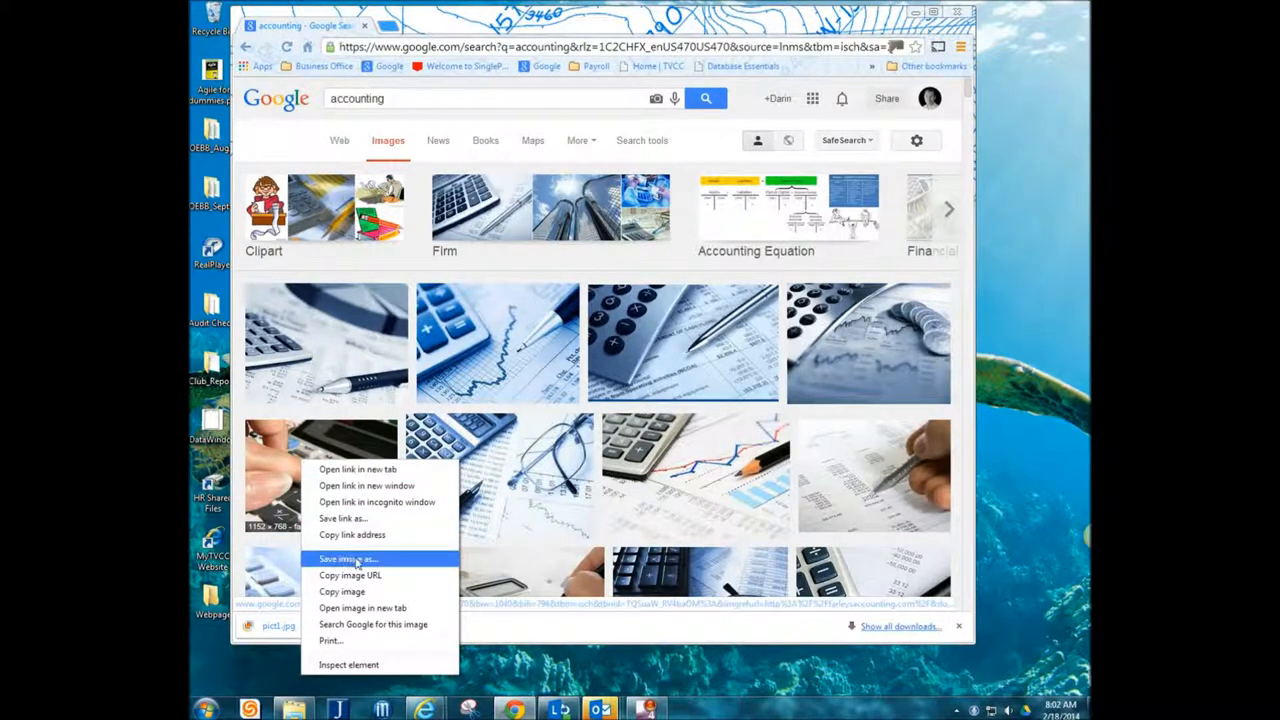
pyautogui.click(348, 558)
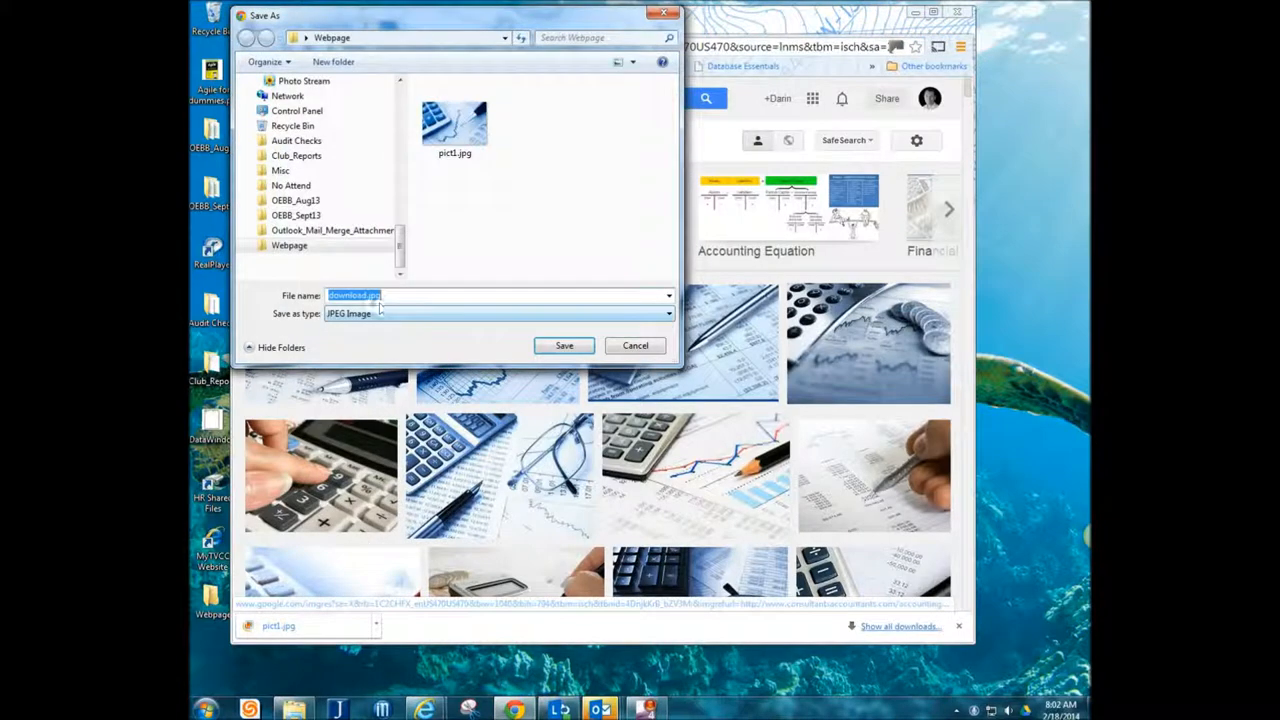
pyautogui.click(364, 296)
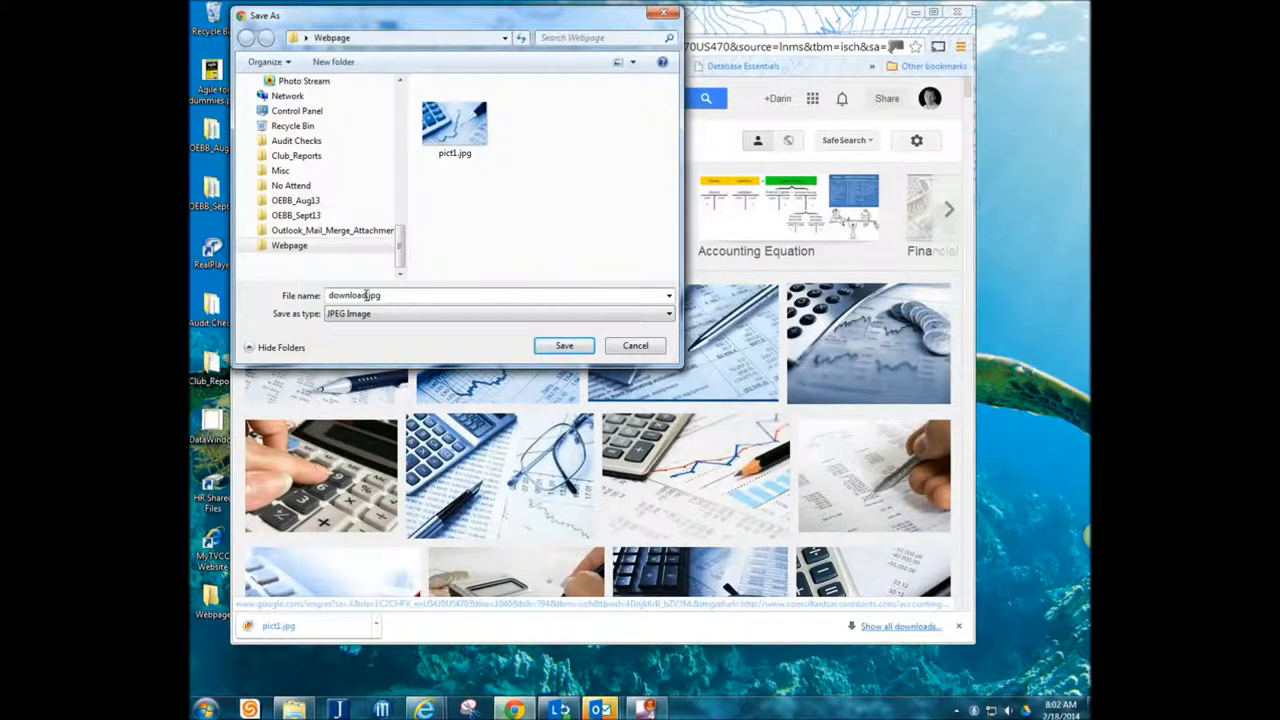
pyautogui.doubleClick(352, 296)
pyautogui.write('pict2')
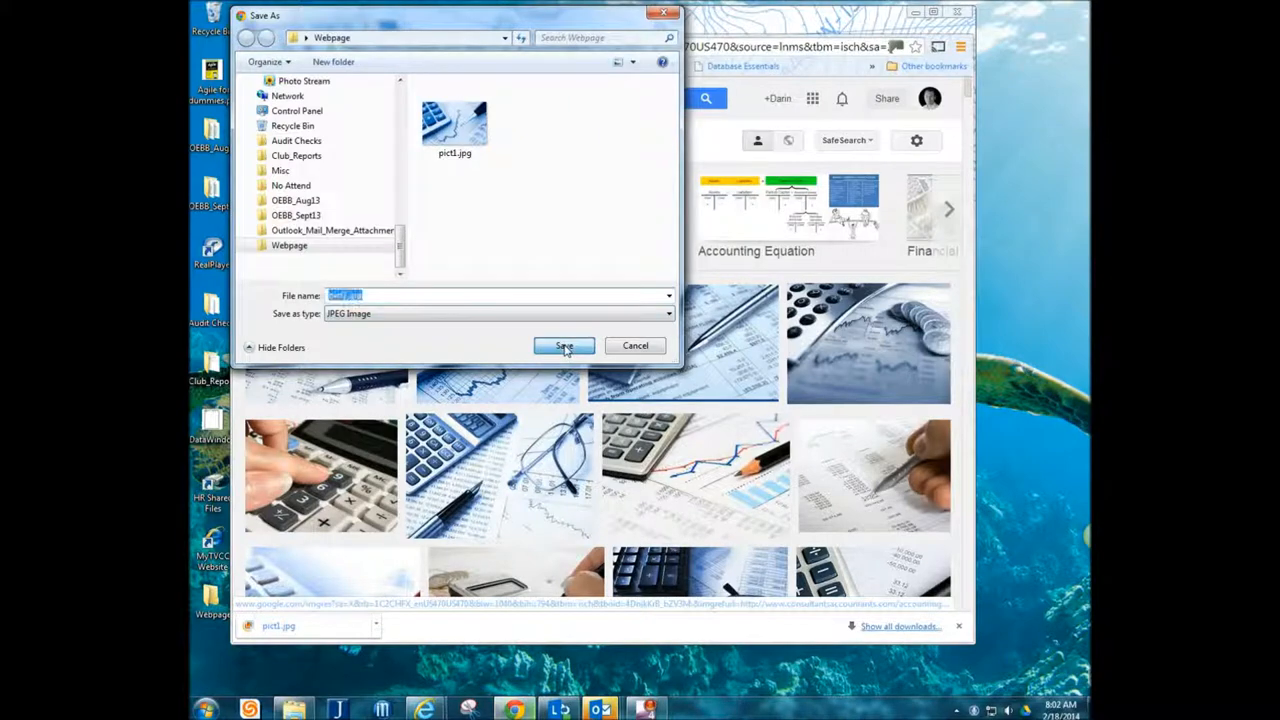
pyautogui.click(564, 344)
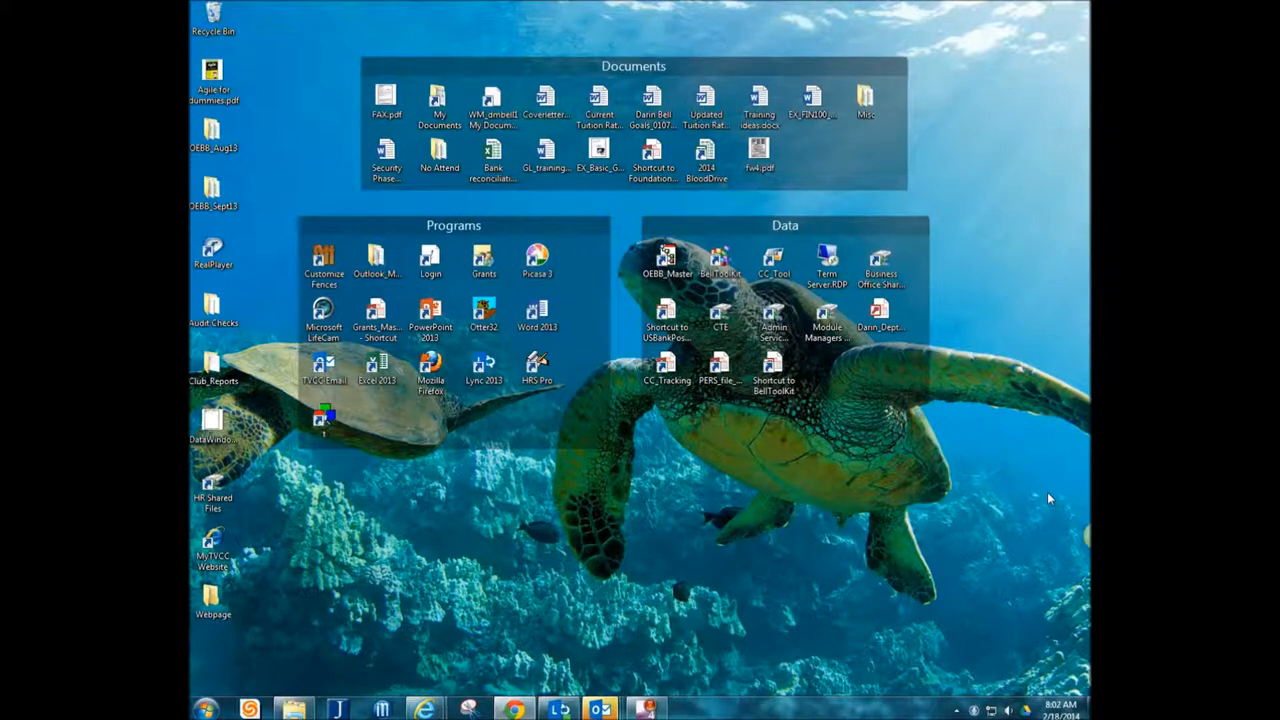
pyautogui.moveTo(636, 628)
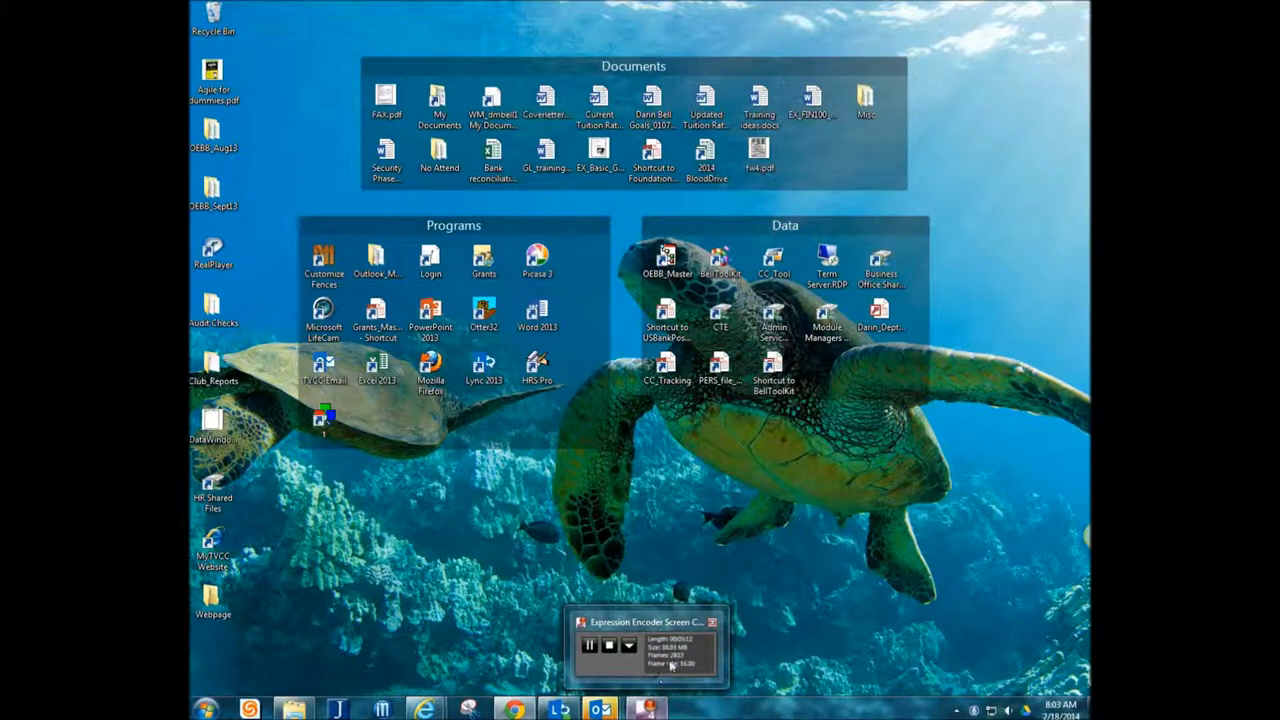
pyautogui.click(712, 622)
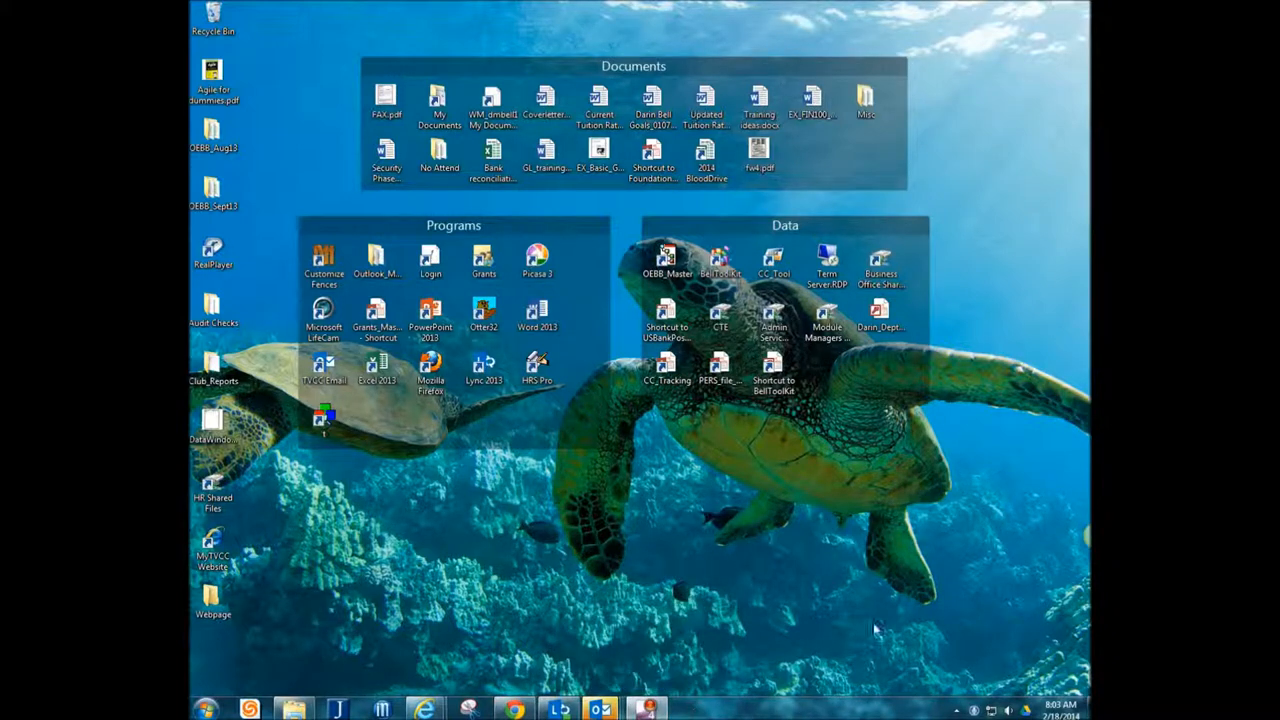